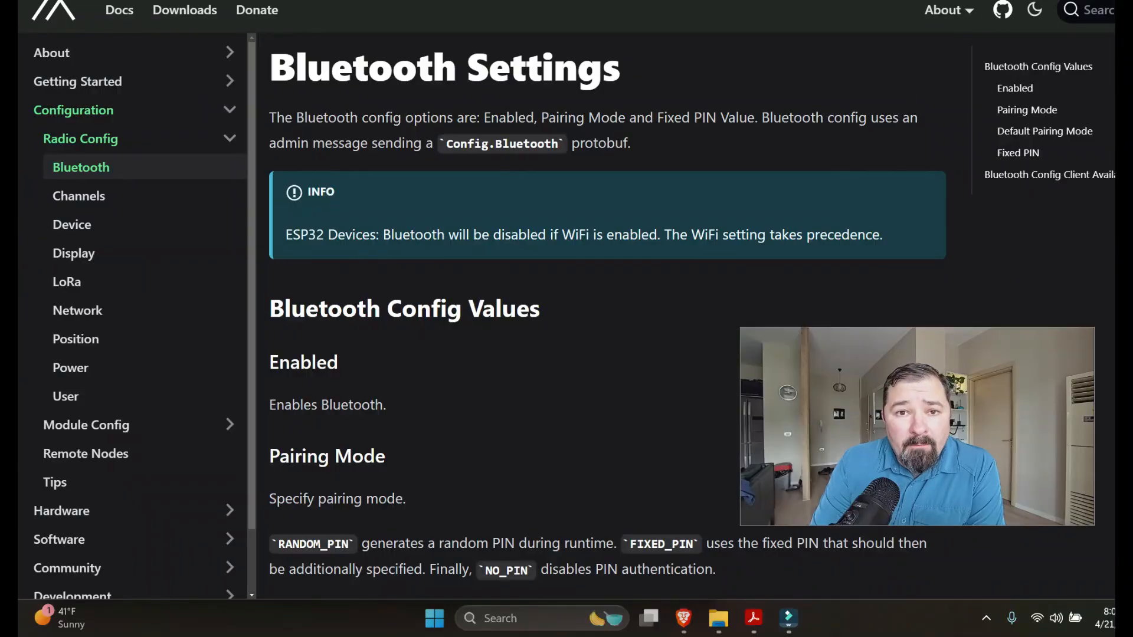
{"action": "mouse_move", "coordinate": [751, 153]}
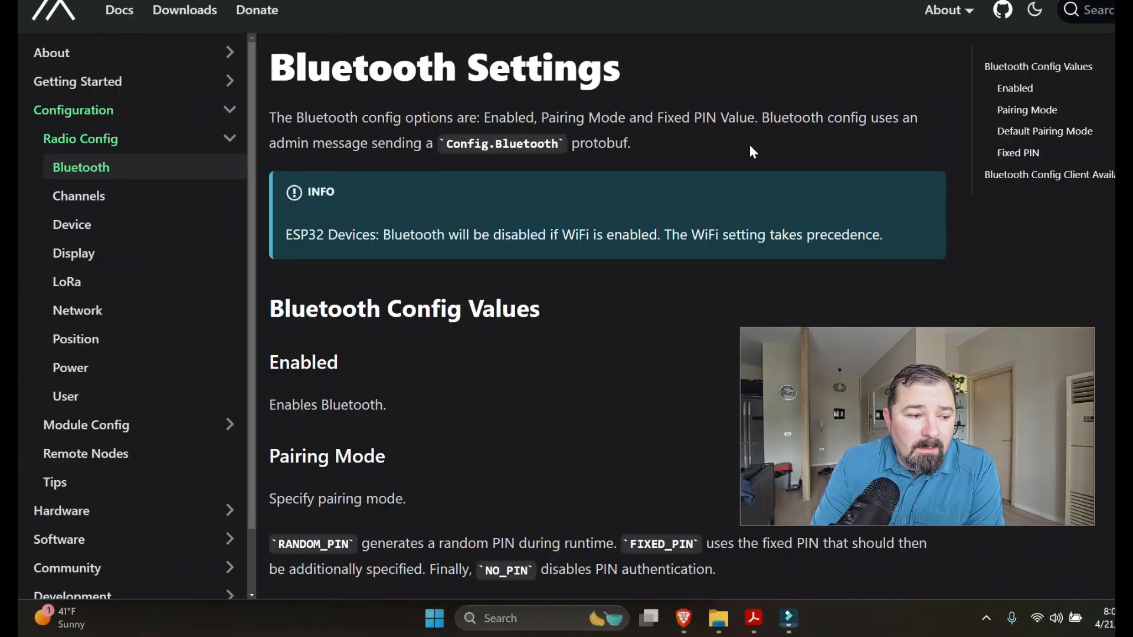
{"action": "mouse_move", "coordinate": [780, 152]}
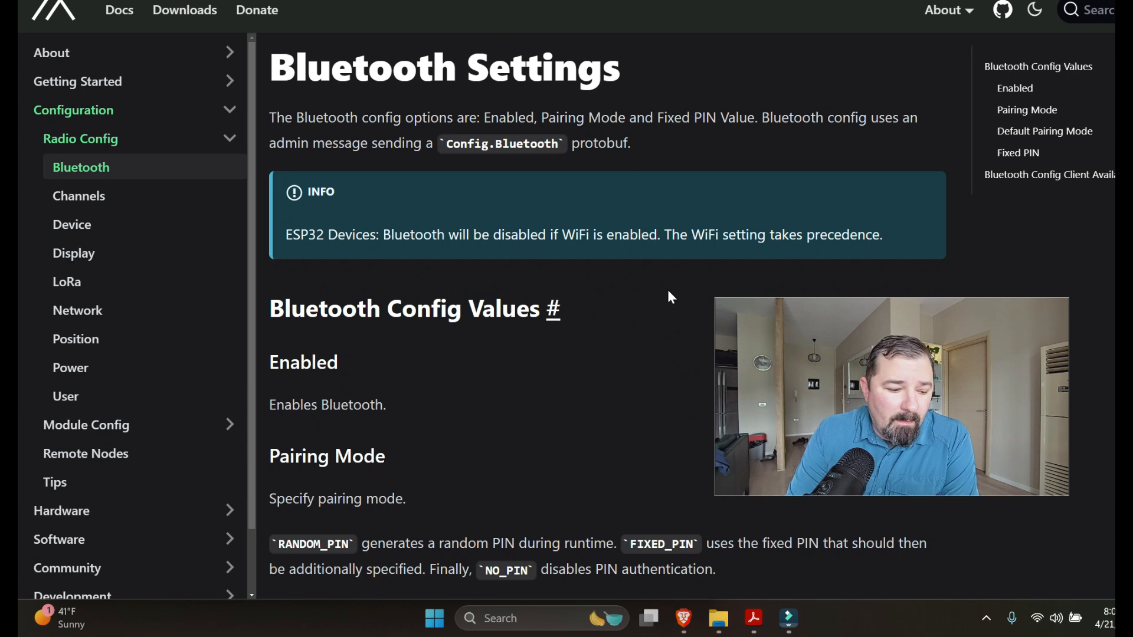
{"action": "mouse_move", "coordinate": [677, 366]}
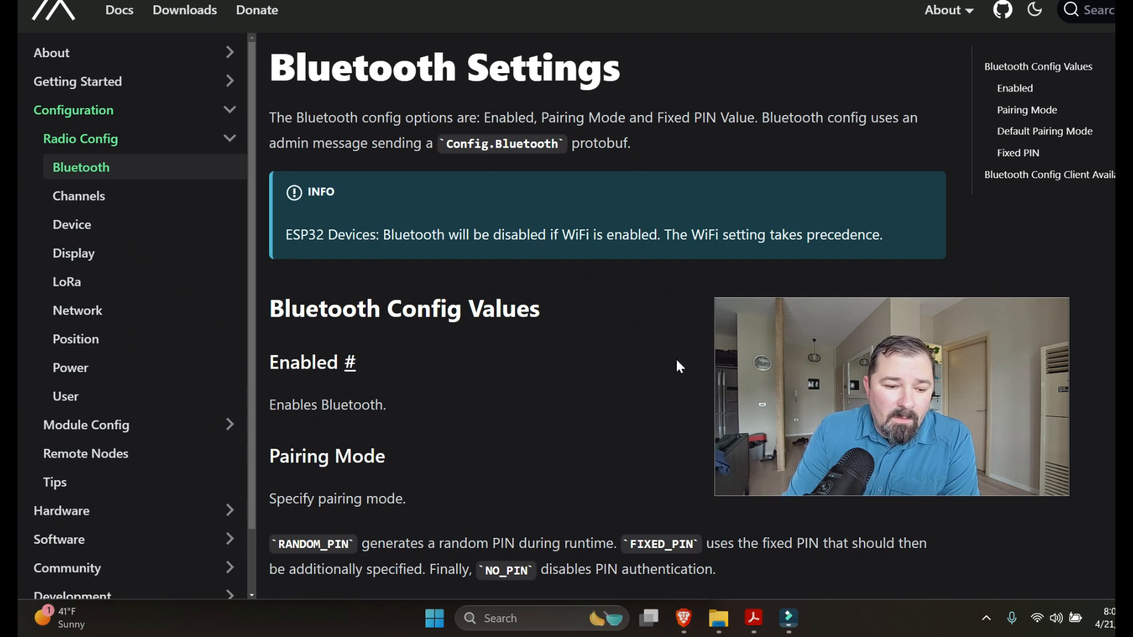
{"action": "mouse_move", "coordinate": [670, 362]}
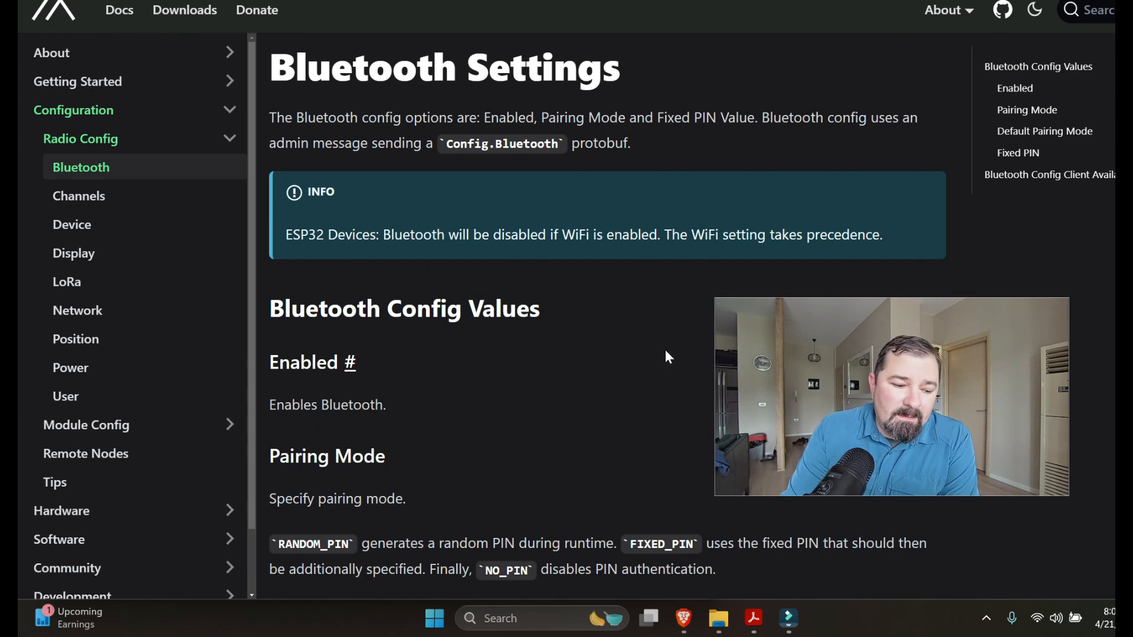
Scroll the Bluetooth Settings page down to the Pairing Mode and Default Pairing Mode sections.
{"action": "scroll", "scroll_direction": "down", "scroll_amount": 3}
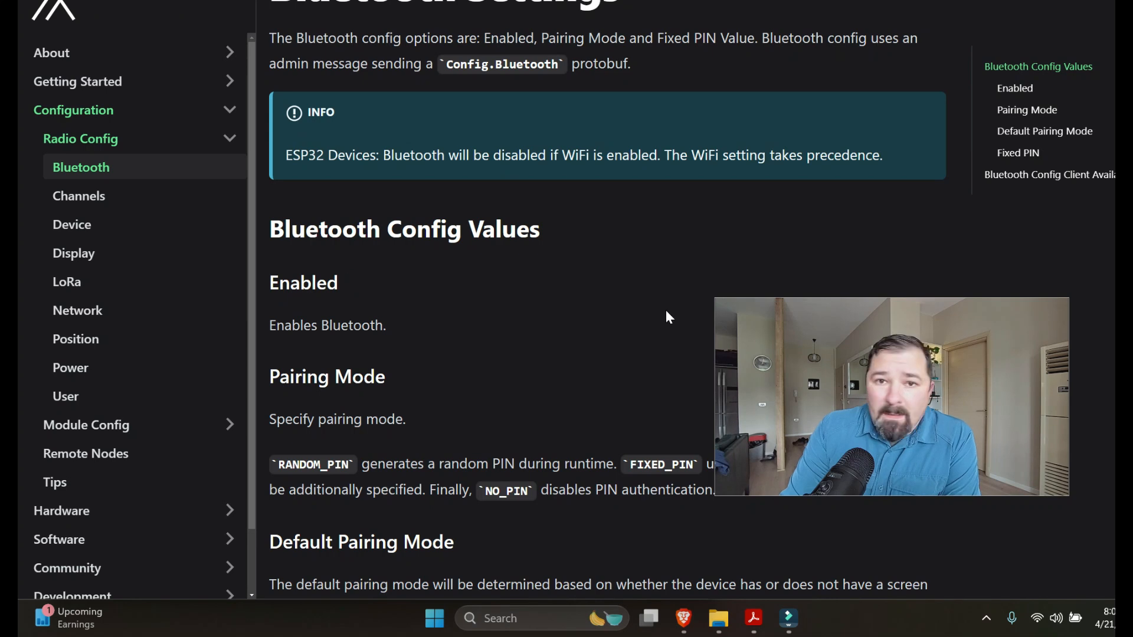
{"action": "mouse_move", "coordinate": [658, 323]}
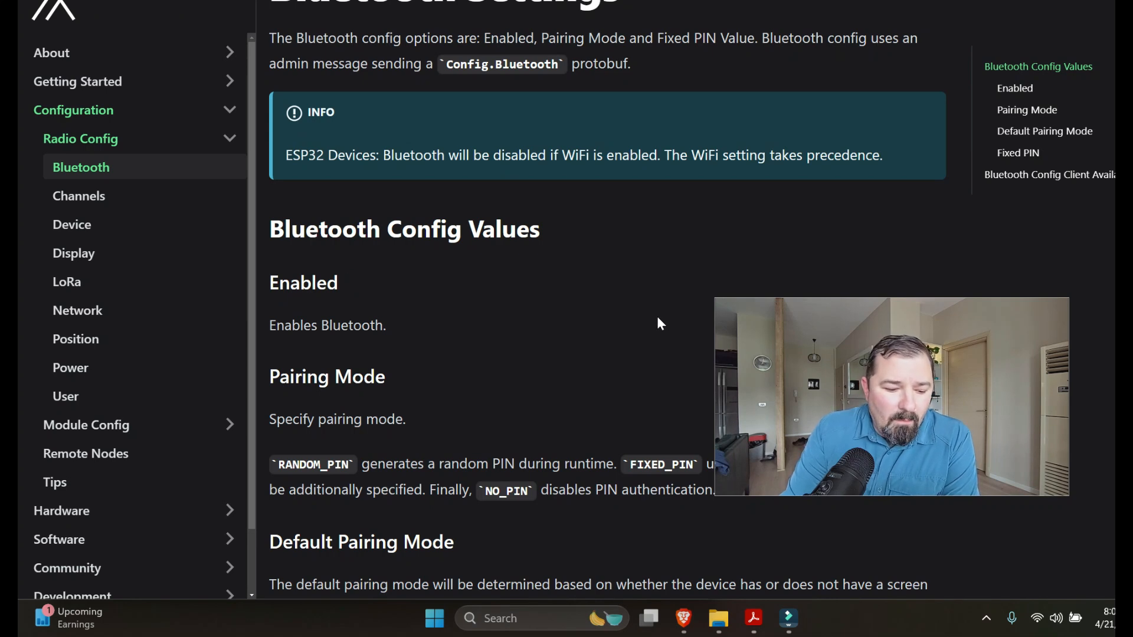
{"action": "scroll", "scroll_direction": "down", "scroll_amount": 3}
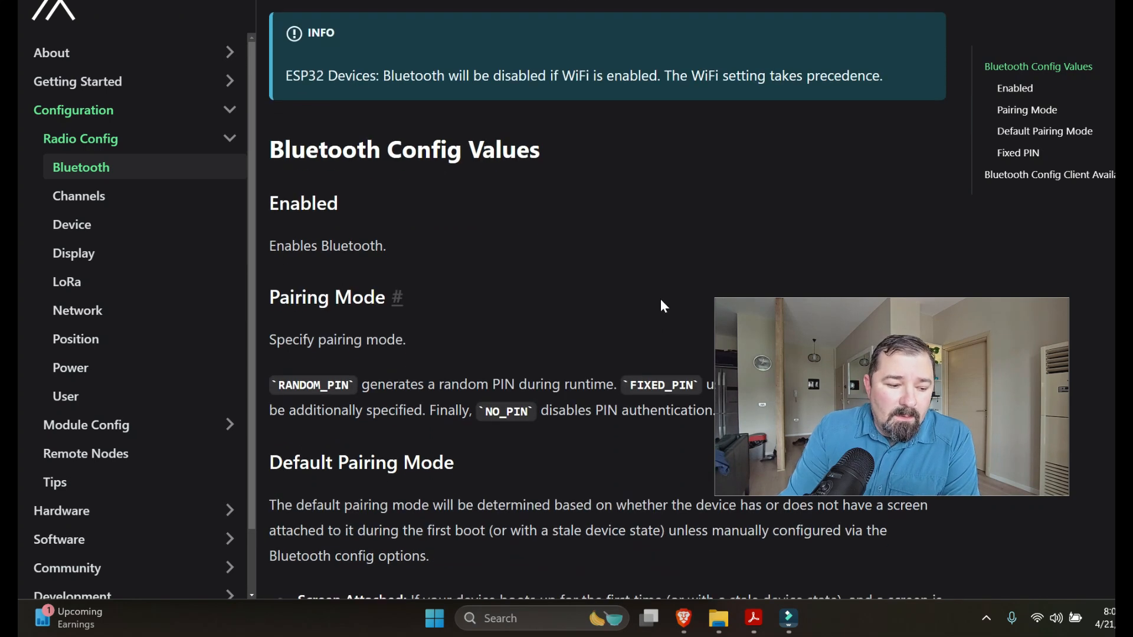
{"action": "mouse_move", "coordinate": [646, 276]}
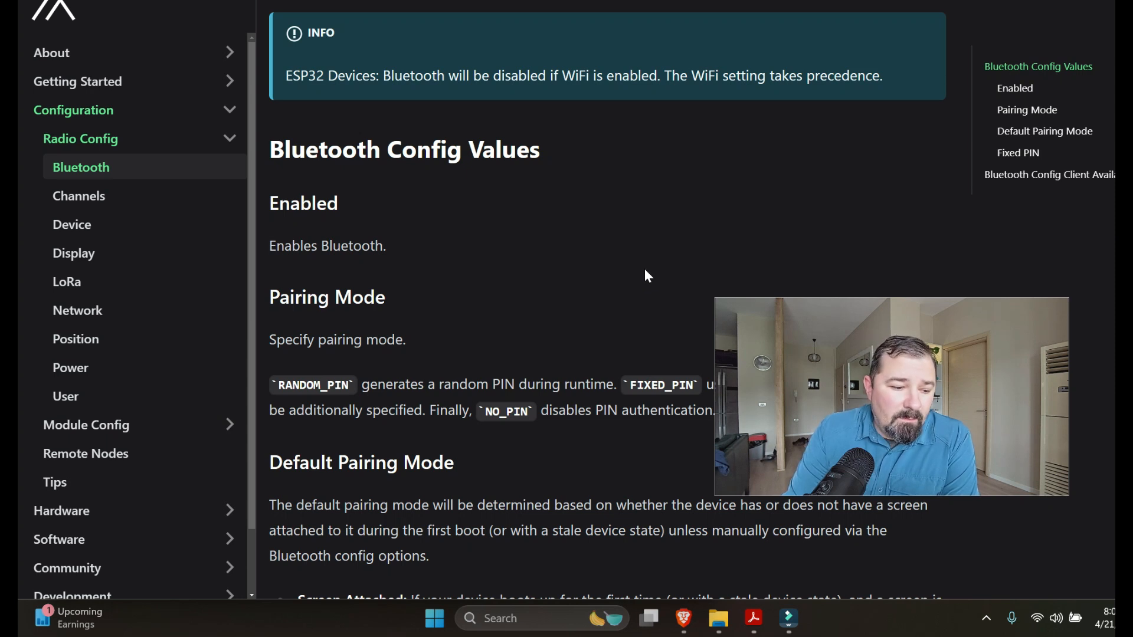
{"action": "scroll", "scroll_direction": "down", "scroll_amount": 3}
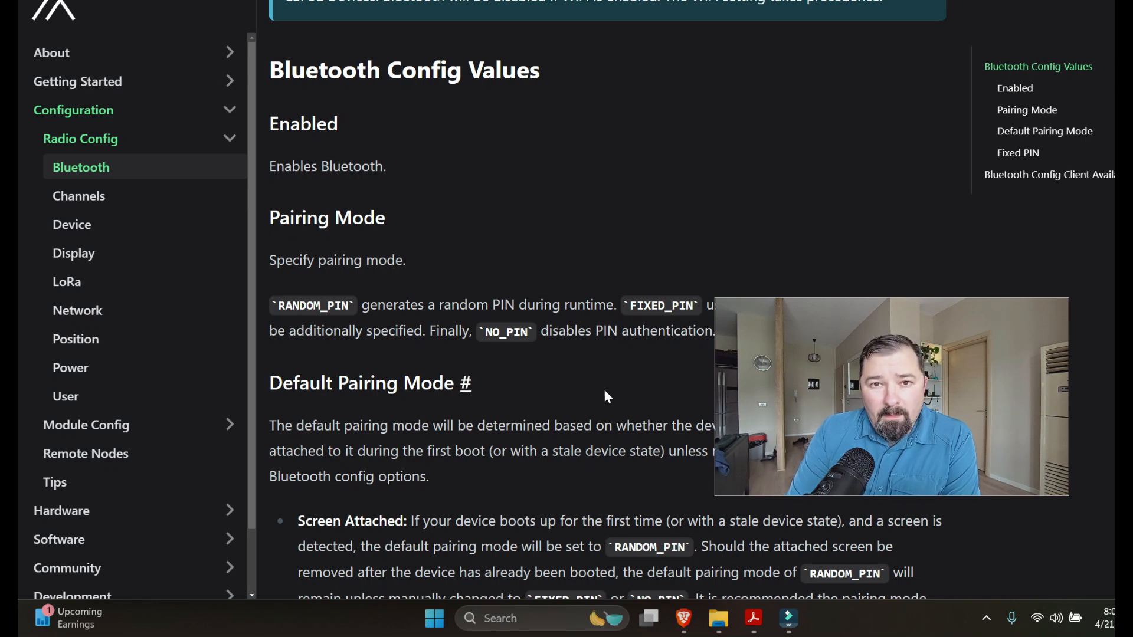
{"action": "mouse_move", "coordinate": [602, 385]}
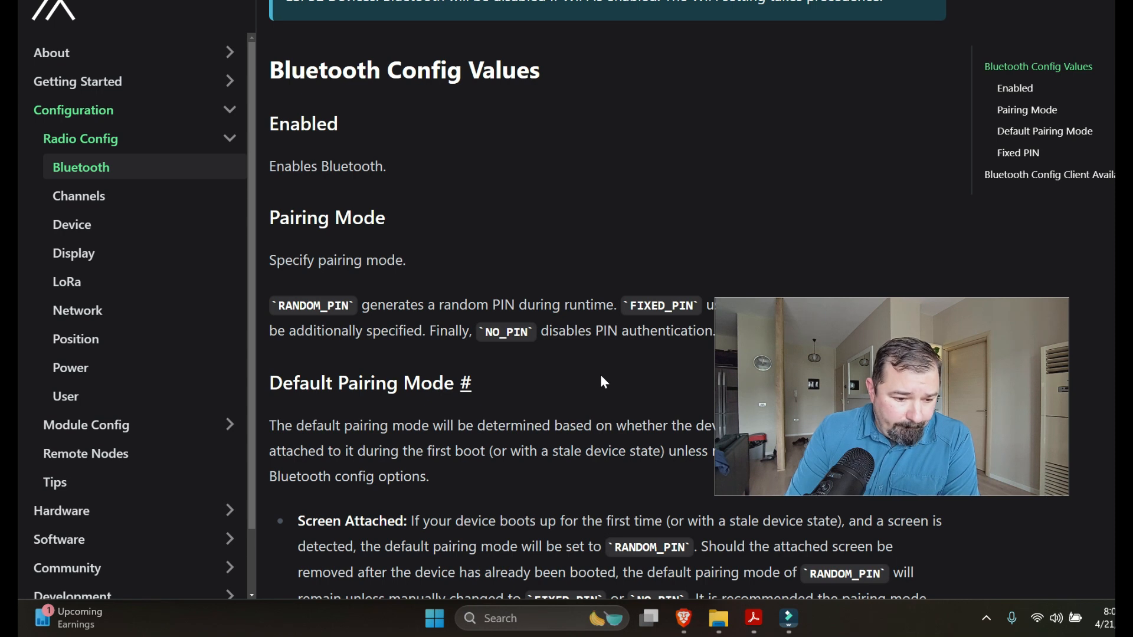
{"action": "mouse_move", "coordinate": [562, 320]}
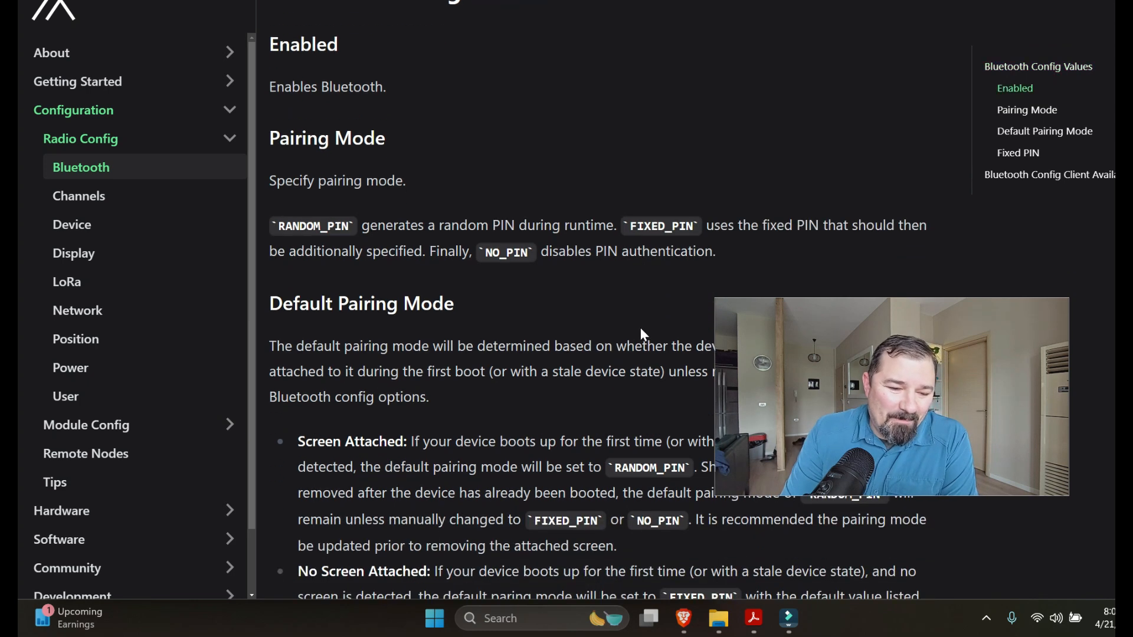
{"action": "mouse_move", "coordinate": [592, 290]}
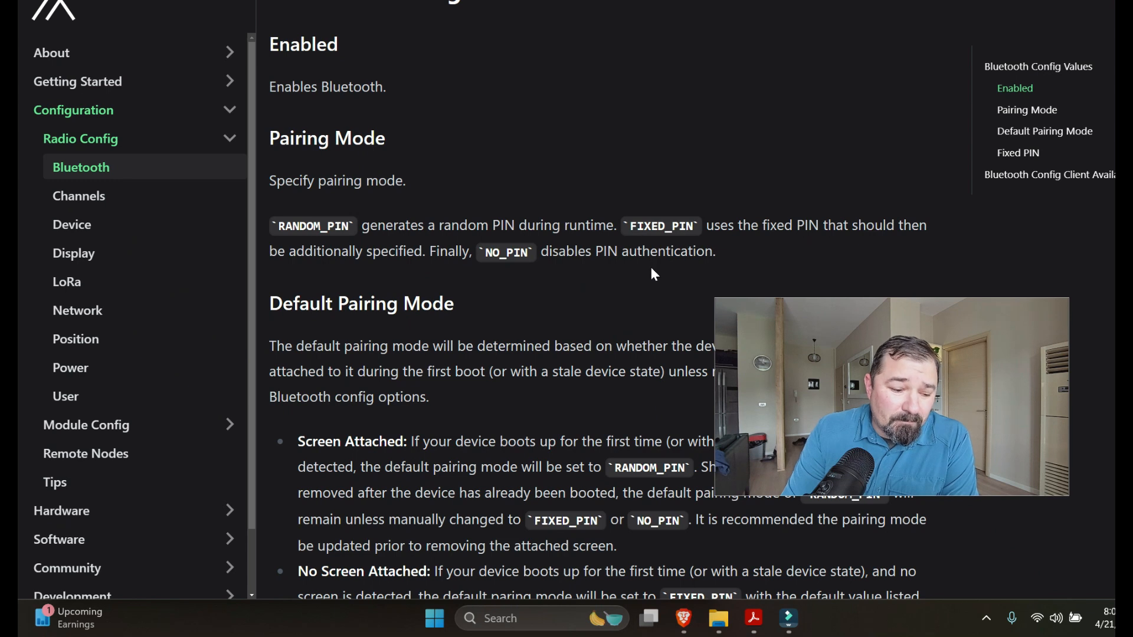
{"action": "scroll", "scroll_direction": "down", "scroll_amount": 3}
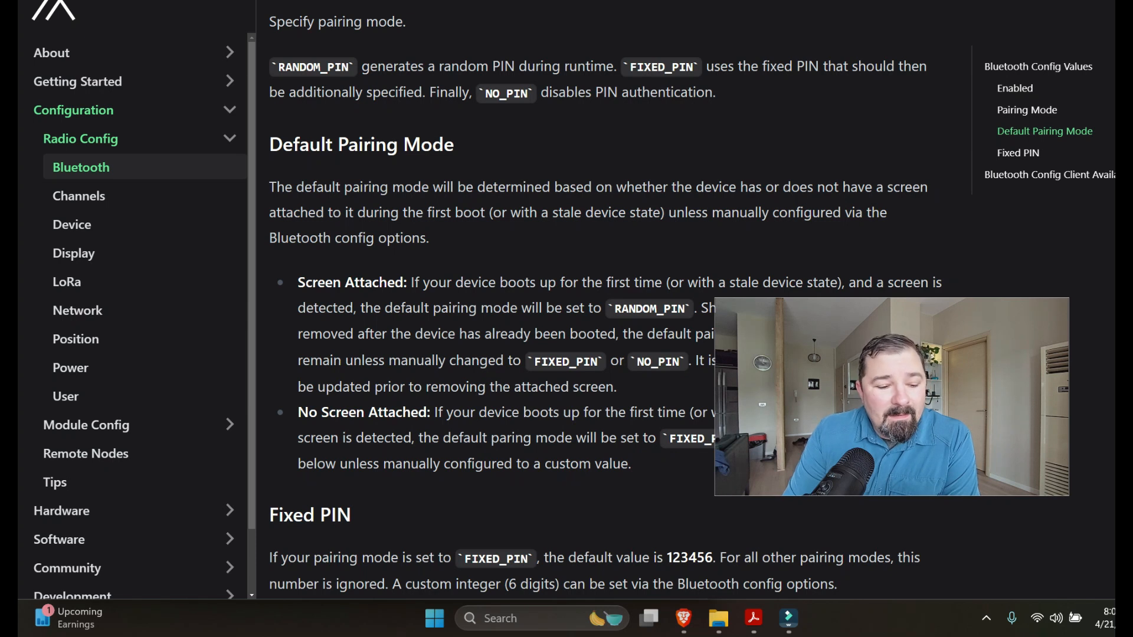
{"action": "scroll", "scroll_direction": "down", "scroll_amount": 3}
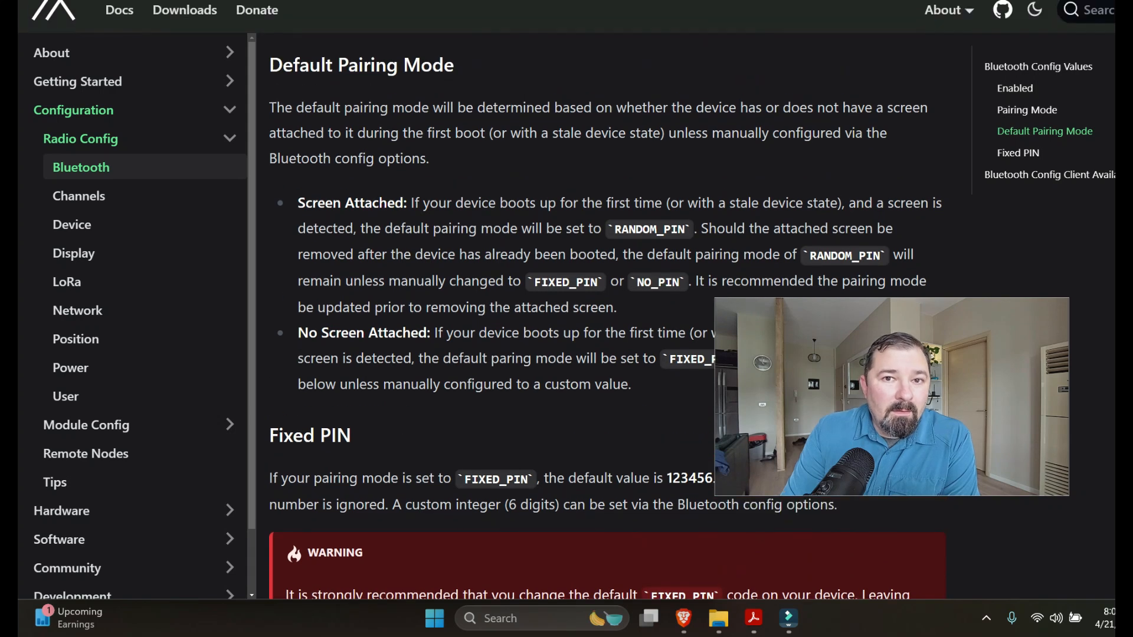
{"action": "mouse_move", "coordinate": [623, 163]}
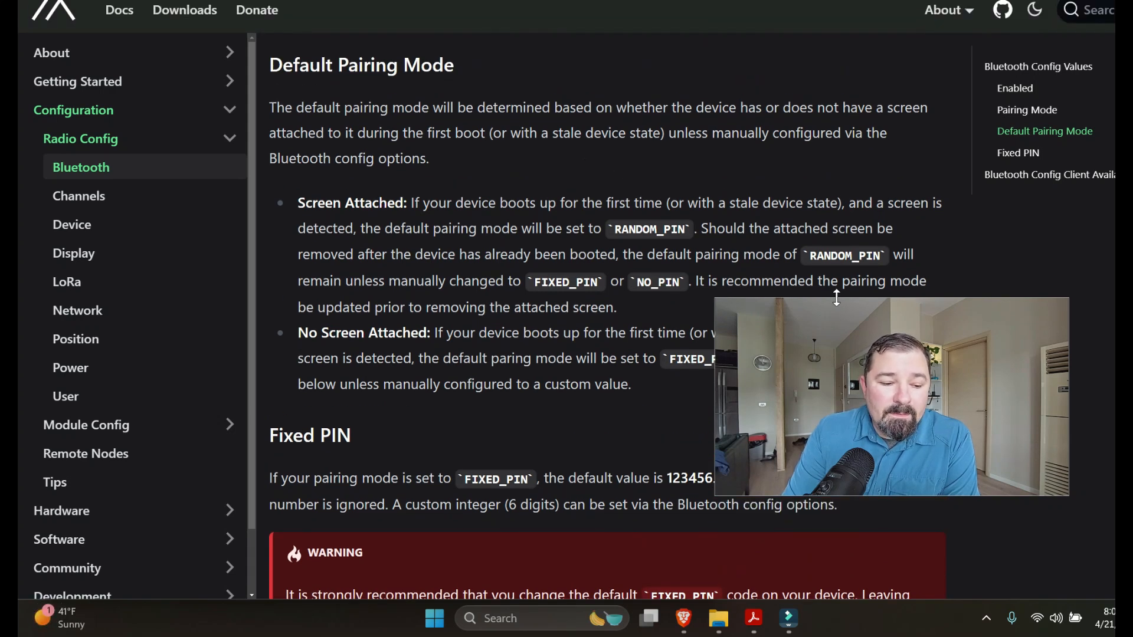
{"action": "scroll", "scroll_direction": "down", "scroll_amount": 3}
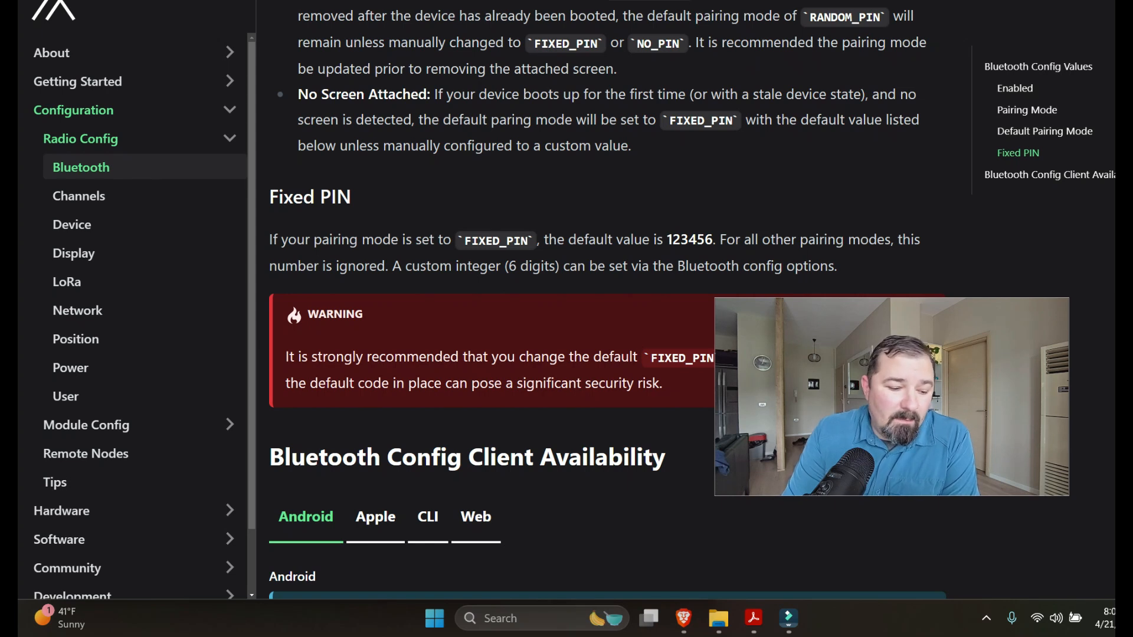
{"action": "scroll", "scroll_direction": "down", "scroll_amount": 3}
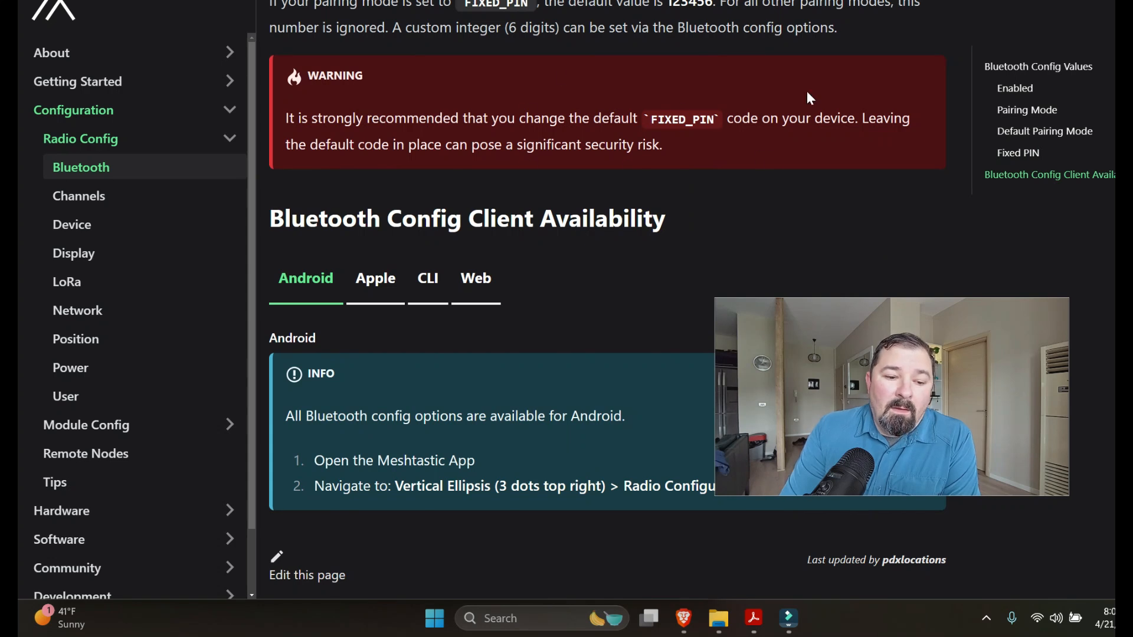
{"action": "mouse_move", "coordinate": [697, 155]}
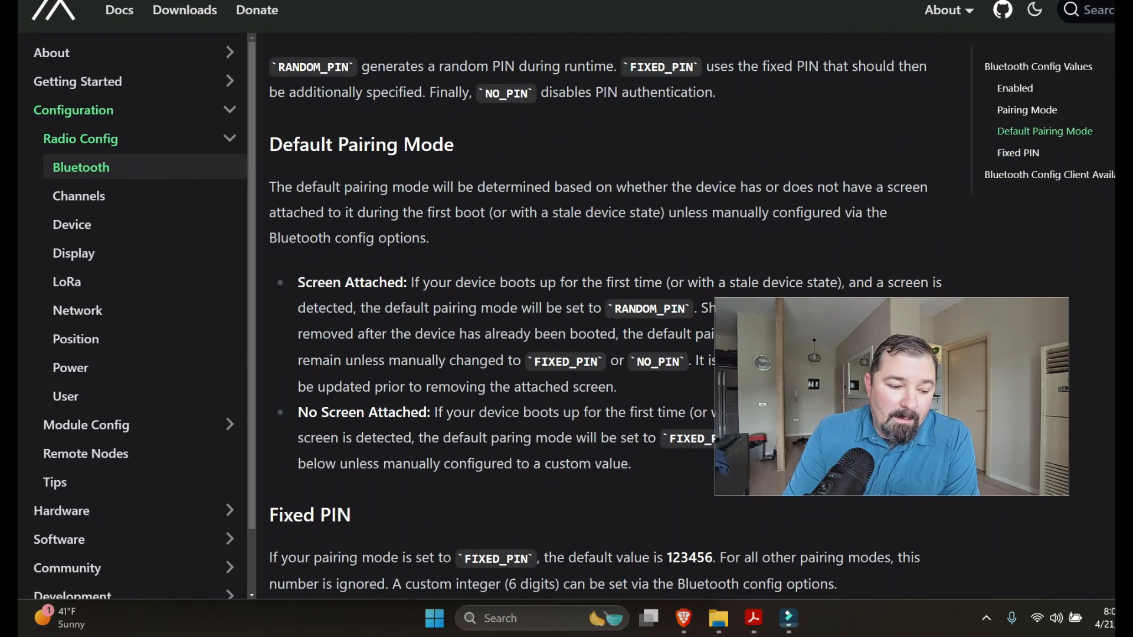
{"action": "scroll", "scroll_direction": "down", "scroll_amount": 3}
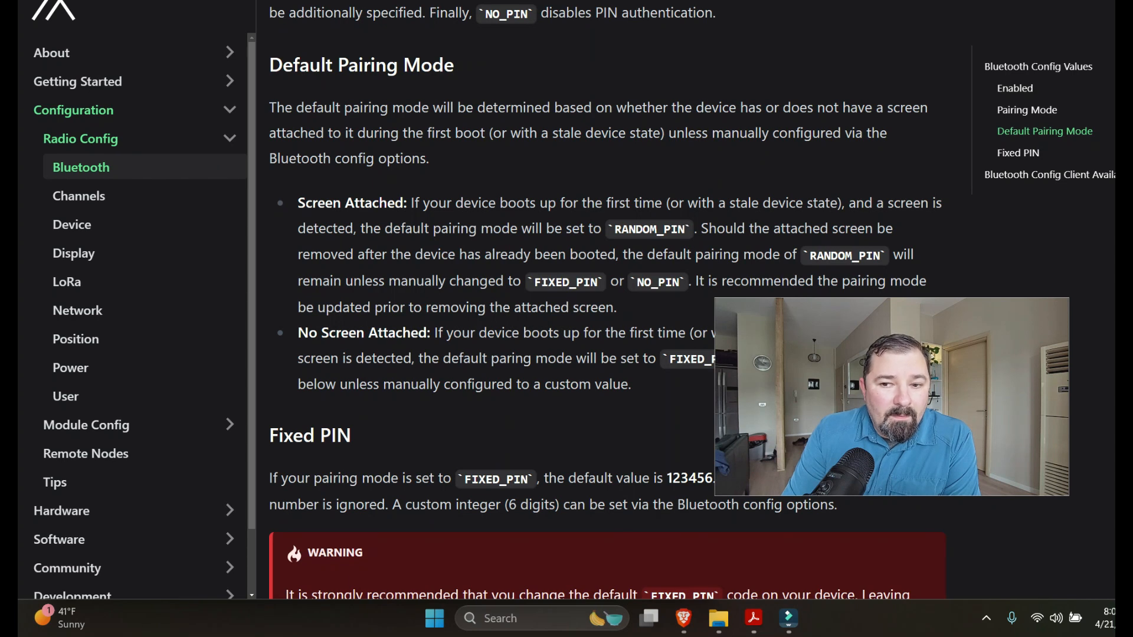
{"action": "scroll", "scroll_direction": "down", "scroll_amount": 3}
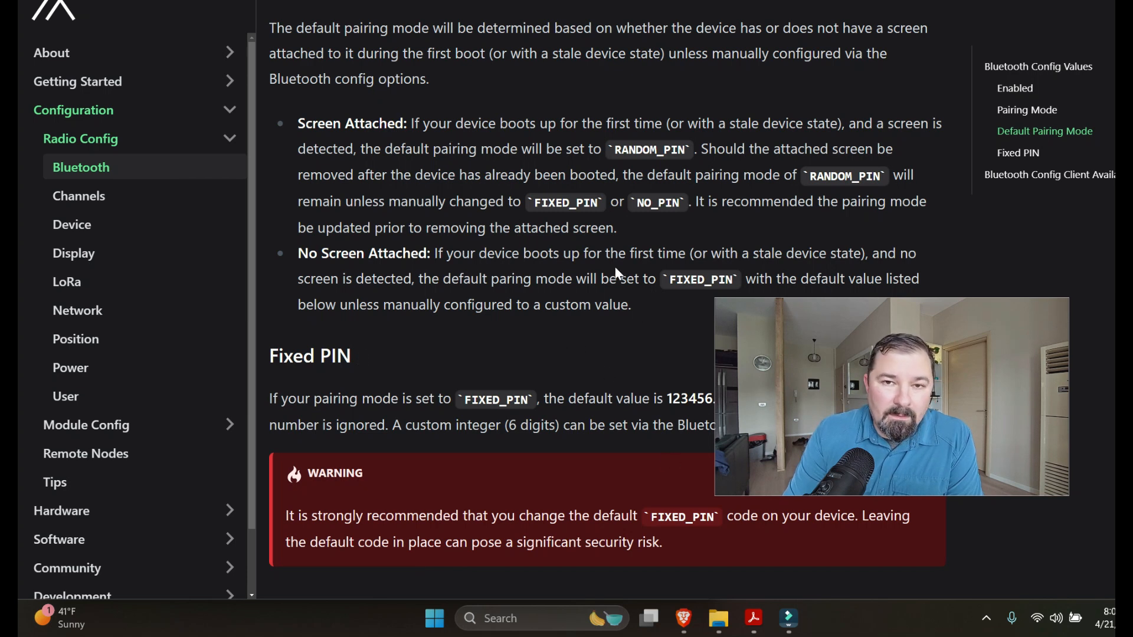
{"action": "scroll", "scroll_direction": "down", "scroll_amount": 3}
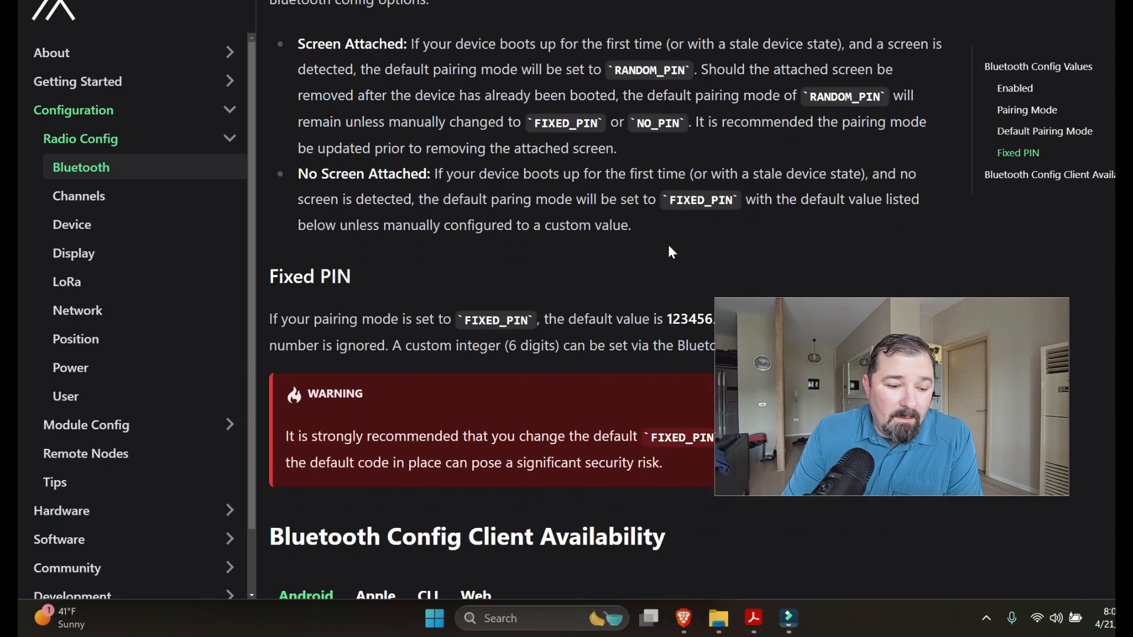
{"action": "scroll", "scroll_direction": "down", "scroll_amount": 3}
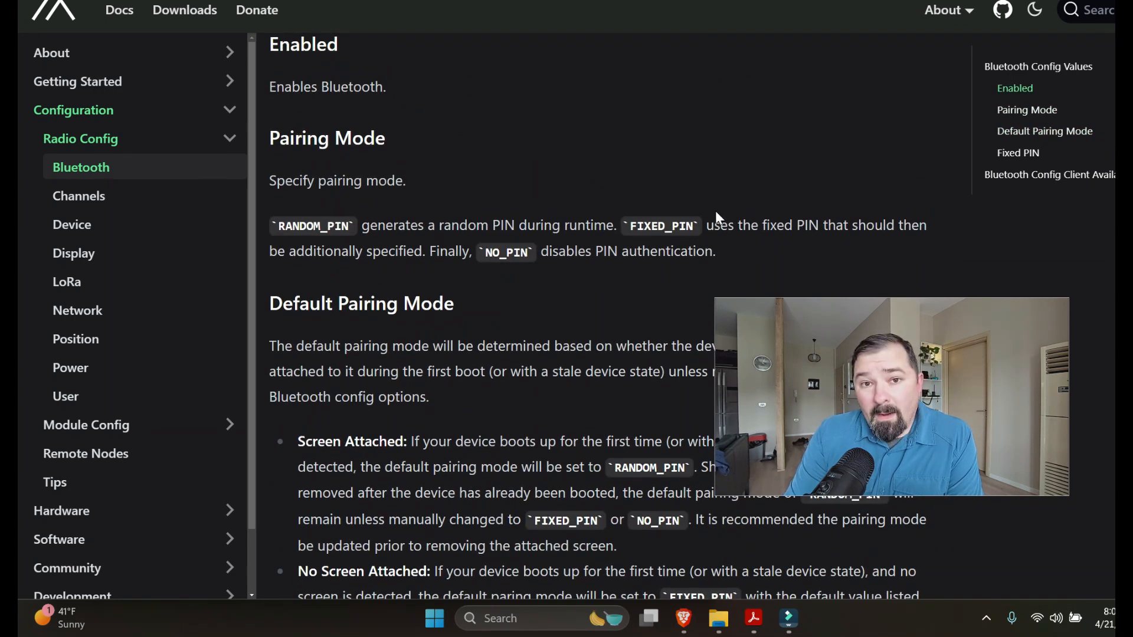
Scroll down past Default Pairing Mode to the Fixed PIN warning and Bluetooth Config Client Availability.
{"action": "scroll", "scroll_direction": "down", "scroll_amount": 3}
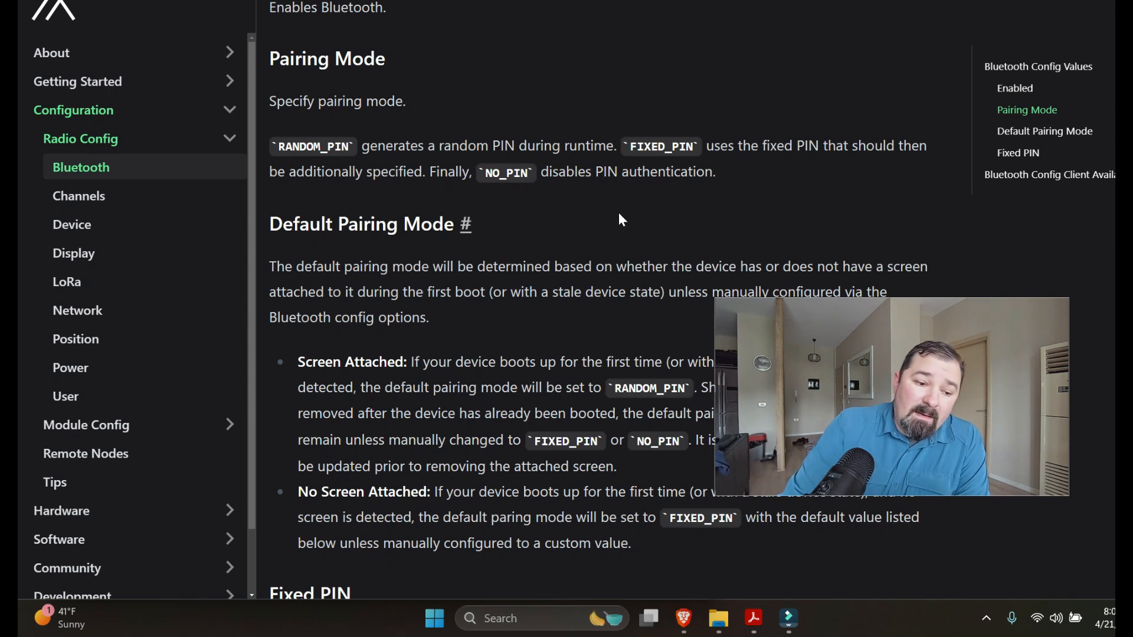
{"action": "mouse_move", "coordinate": [657, 249]}
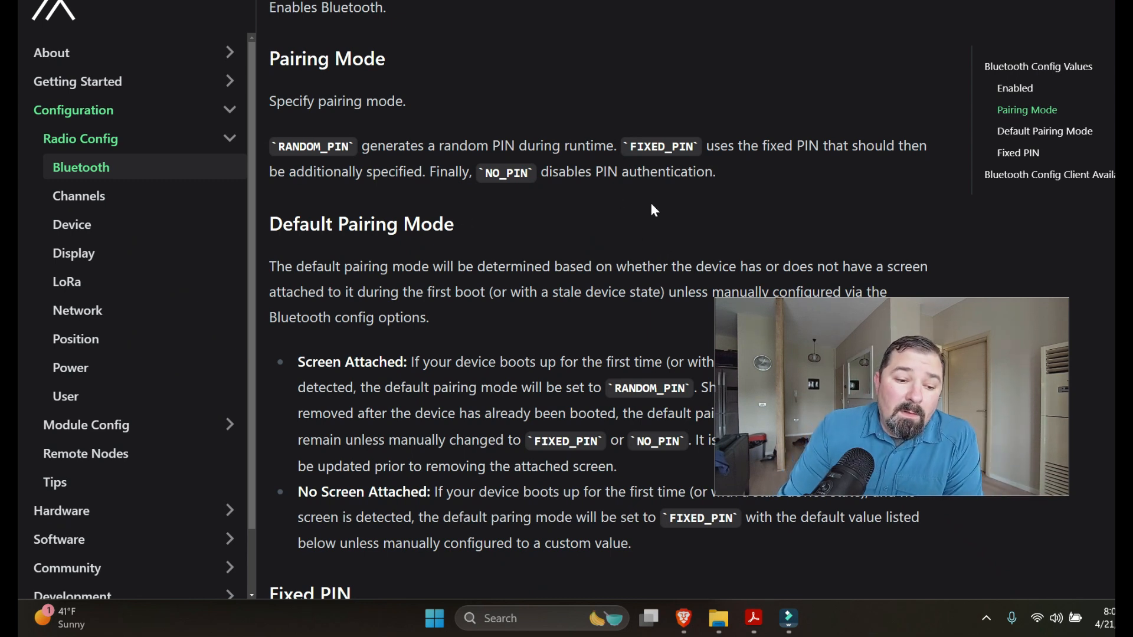
{"action": "mouse_move", "coordinate": [657, 210]}
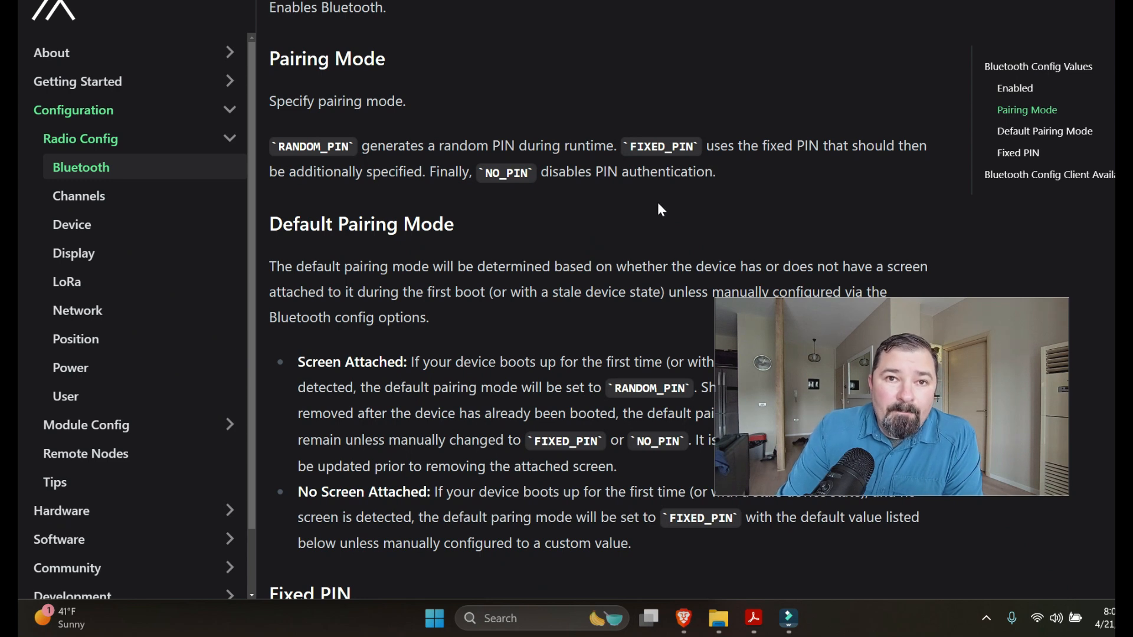
{"action": "scroll", "scroll_direction": "down", "scroll_amount": 3}
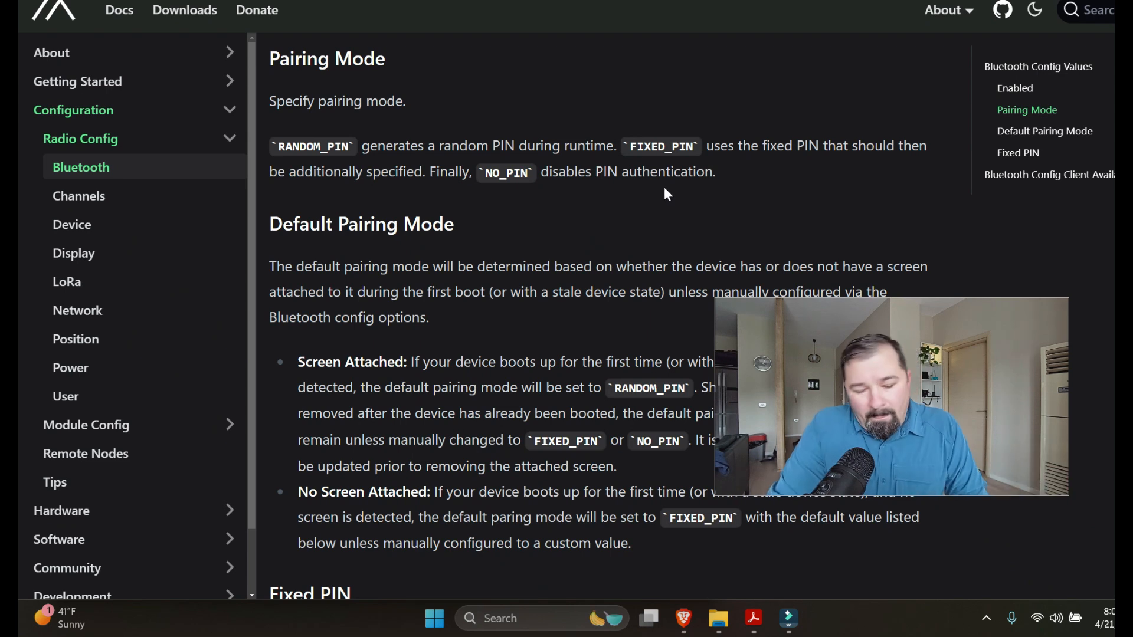
{"action": "scroll", "scroll_direction": "down", "scroll_amount": 3}
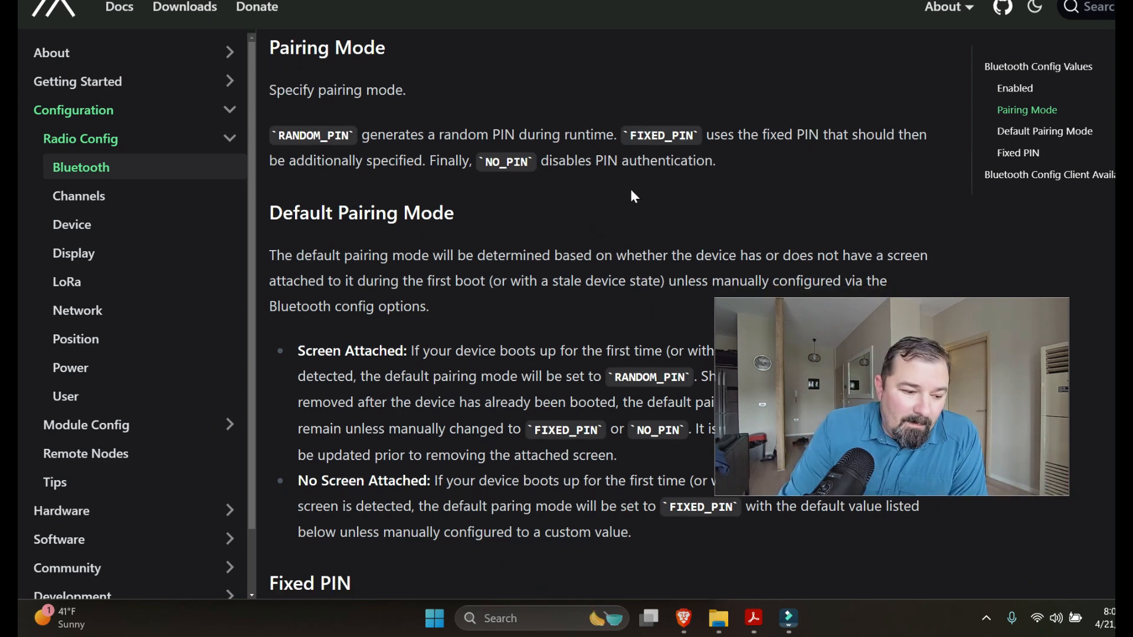
{"action": "scroll", "scroll_direction": "down", "scroll_amount": 3}
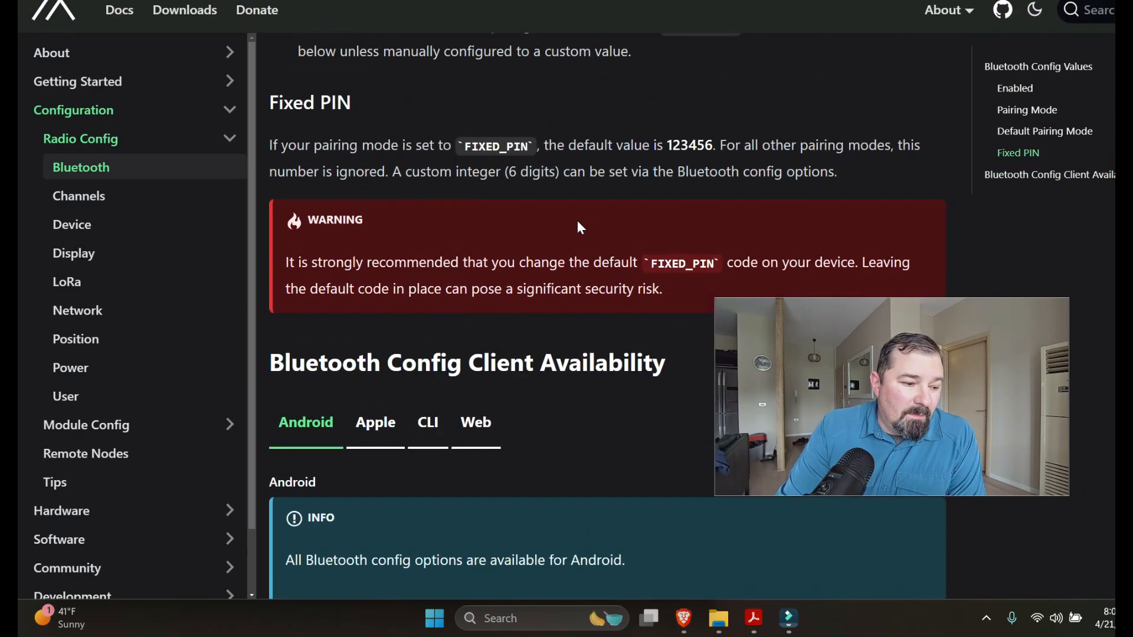
{"action": "left_click", "coordinate": [76, 339]}
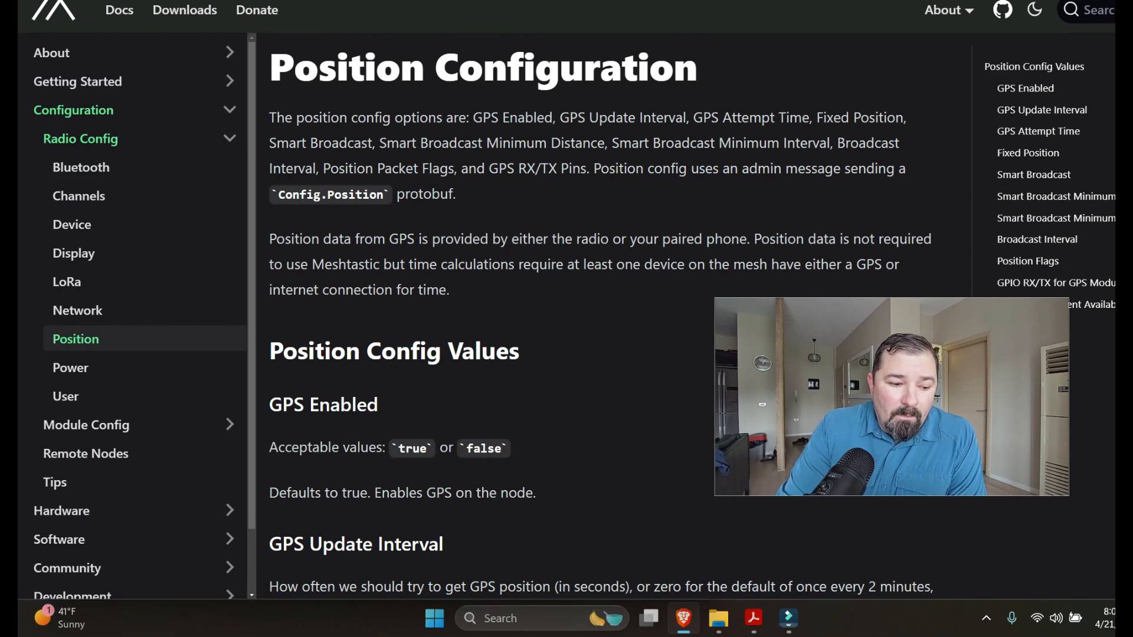
{"action": "scroll", "scroll_direction": "down", "scroll_amount": 3}
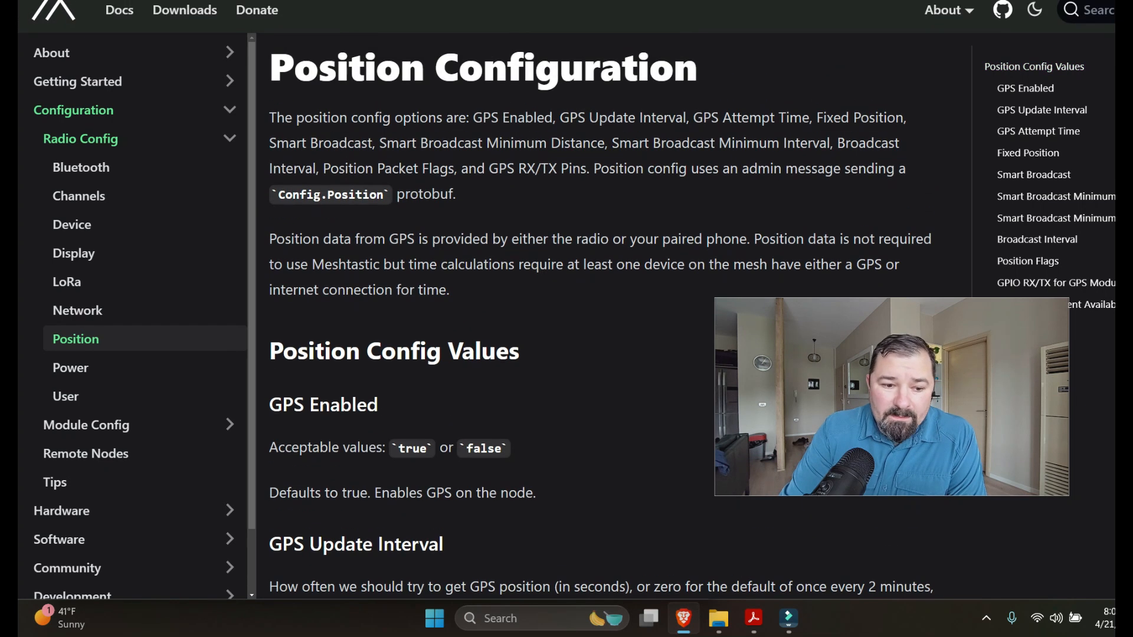
{"action": "mouse_move", "coordinate": [617, 347]}
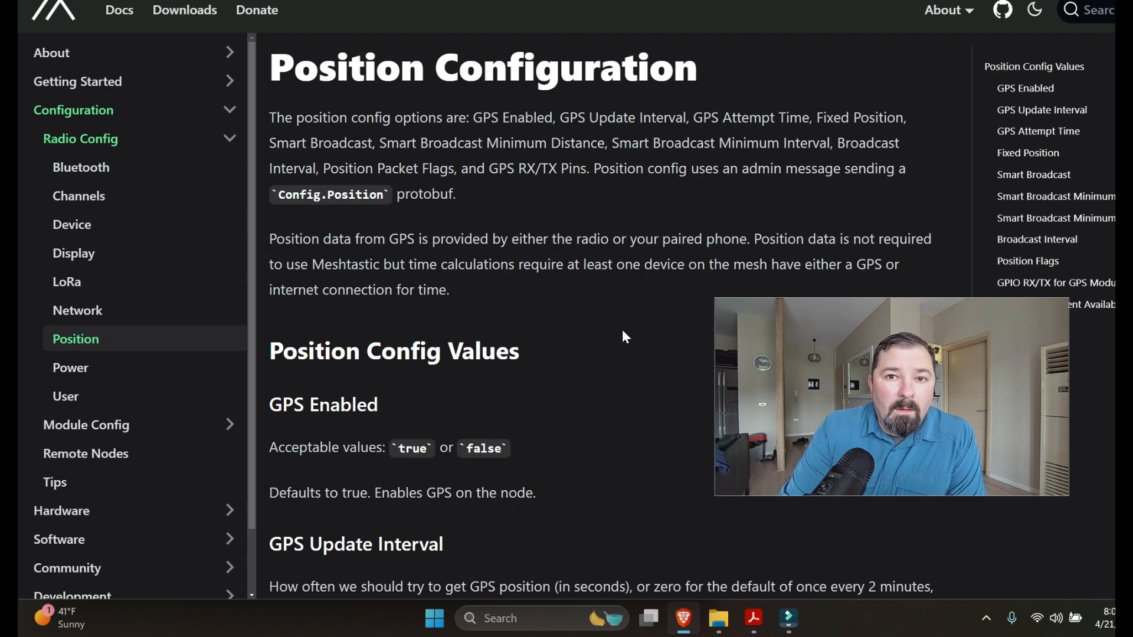
{"action": "mouse_move", "coordinate": [636, 293]}
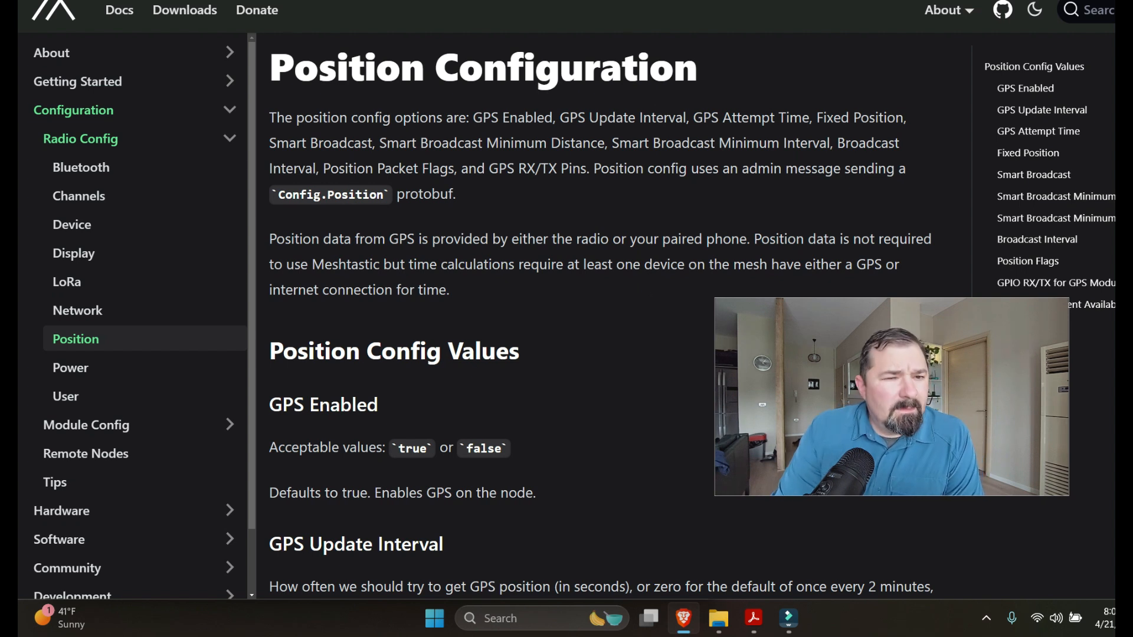
{"action": "mouse_move", "coordinate": [609, 300]}
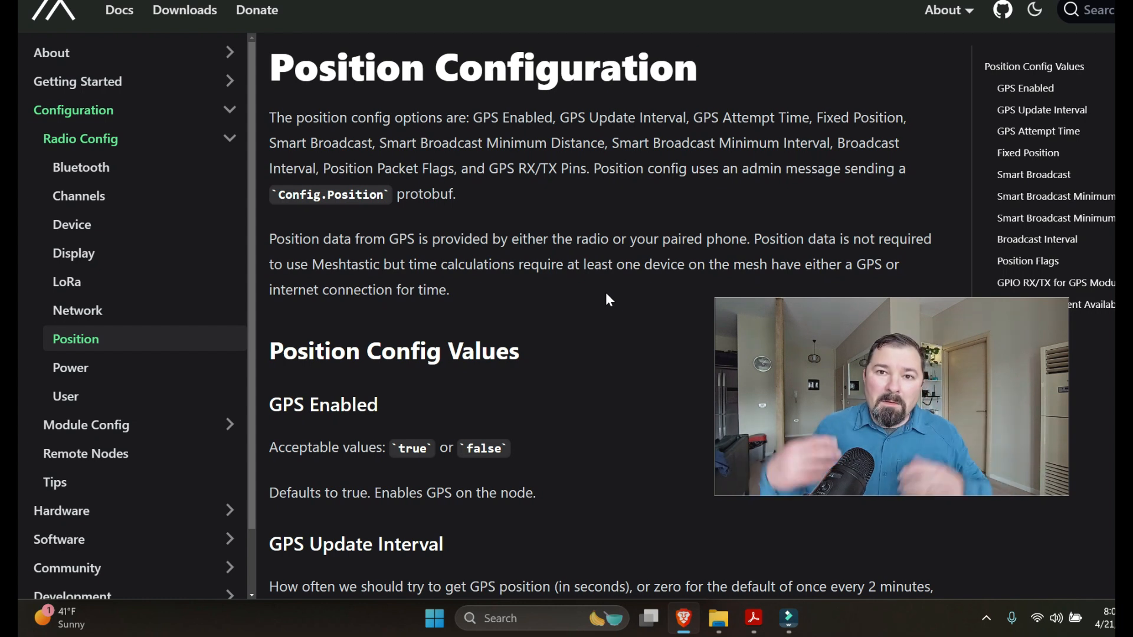
{"action": "mouse_move", "coordinate": [623, 285]}
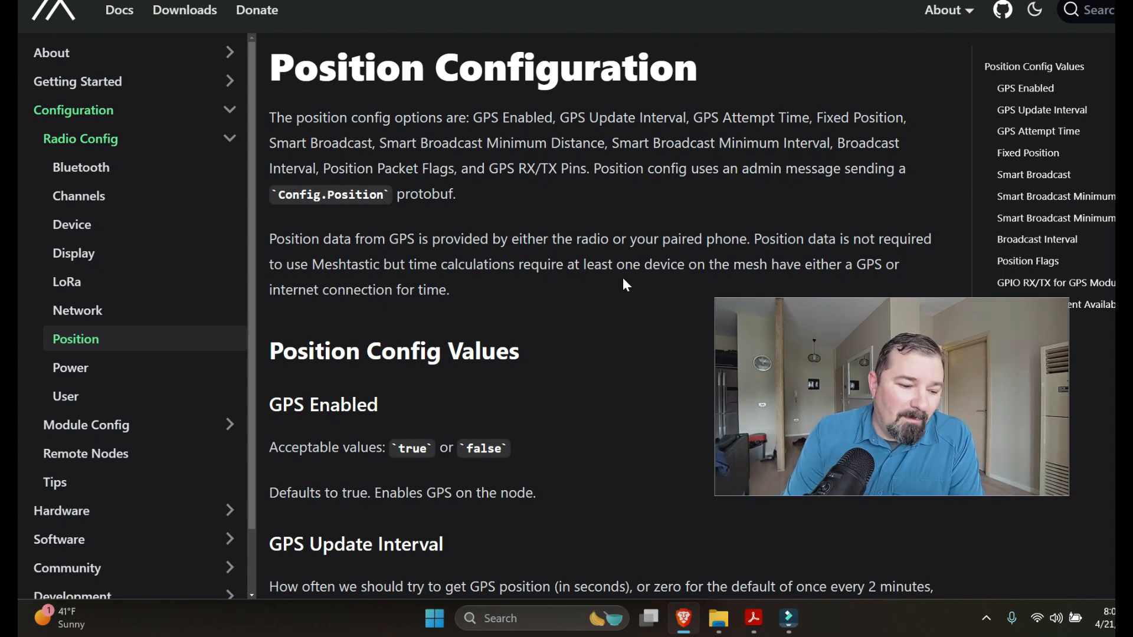
Scroll the Position page from GPS Enabled and Fixed Position down through the Smart Broadcast options.
{"action": "scroll", "scroll_direction": "down", "scroll_amount": 3}
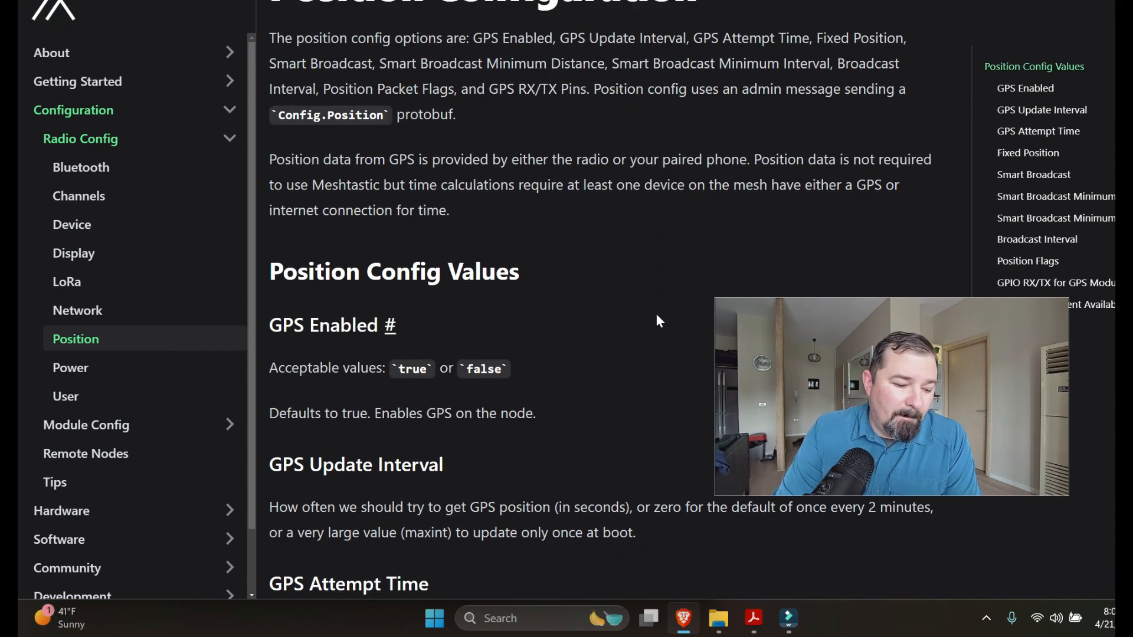
{"action": "scroll", "scroll_direction": "down", "scroll_amount": 3}
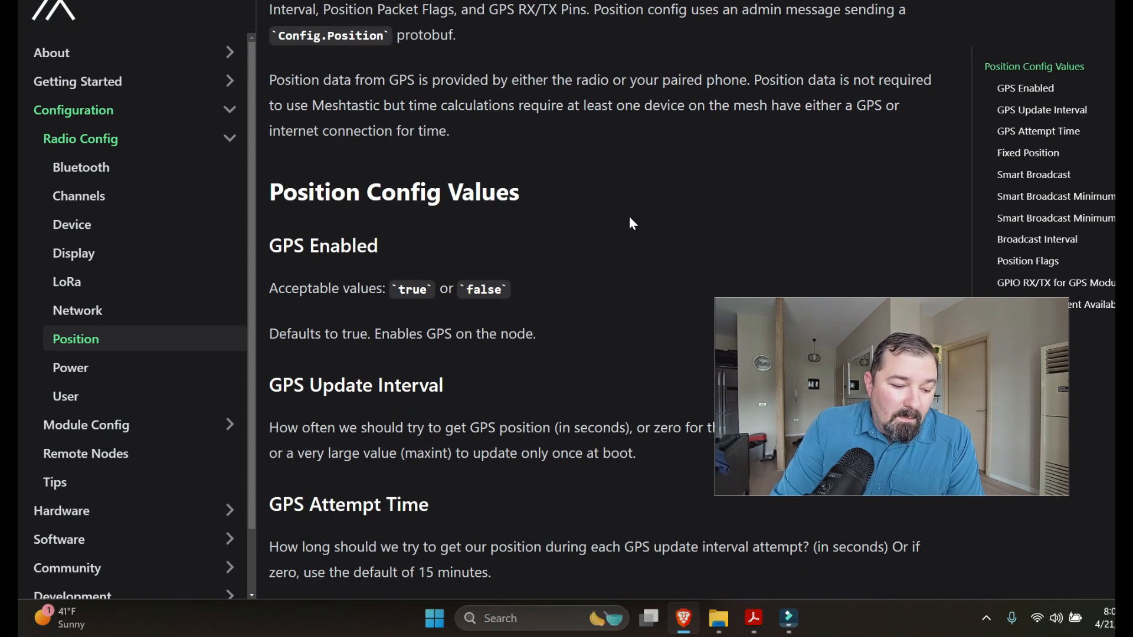
{"action": "scroll", "scroll_direction": "down", "scroll_amount": 3}
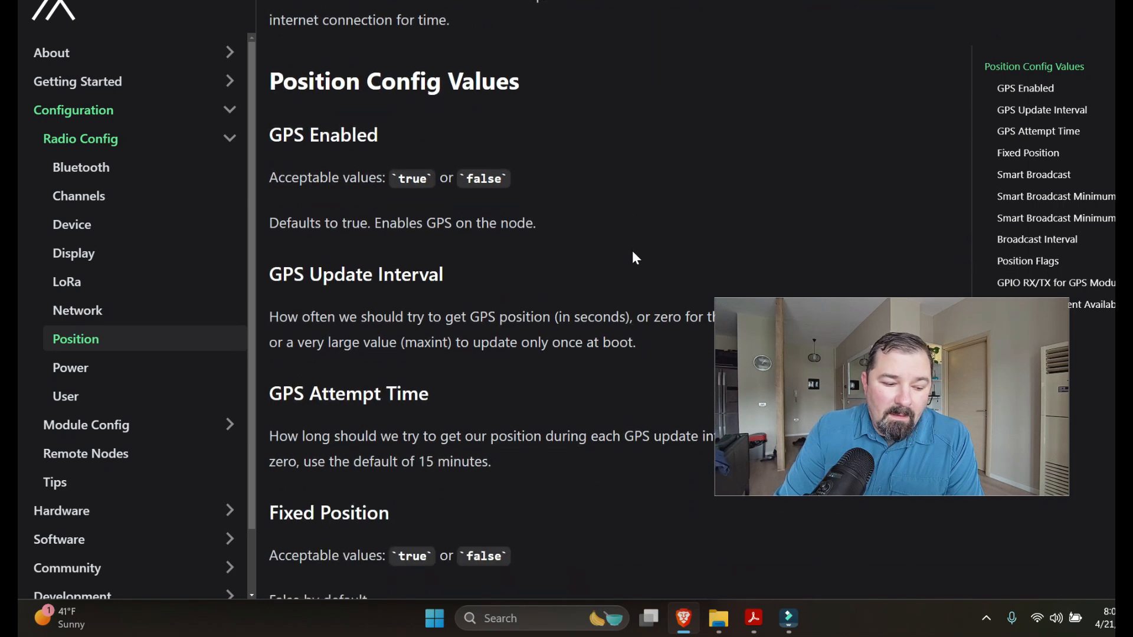
{"action": "scroll", "scroll_direction": "down", "scroll_amount": 3}
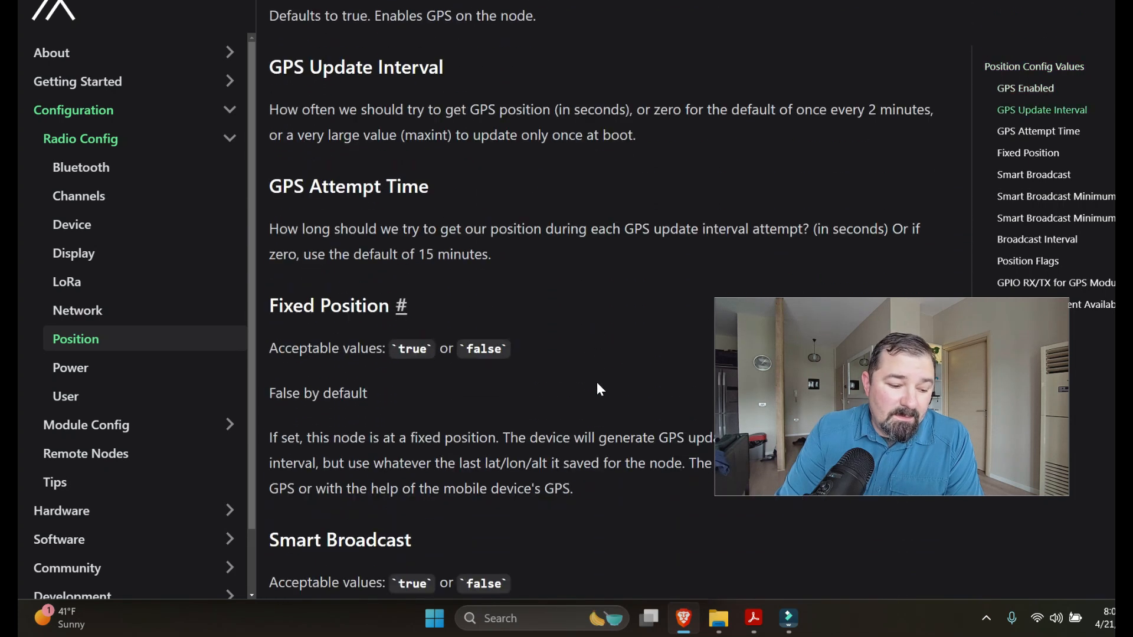
{"action": "scroll", "scroll_direction": "down", "scroll_amount": 3}
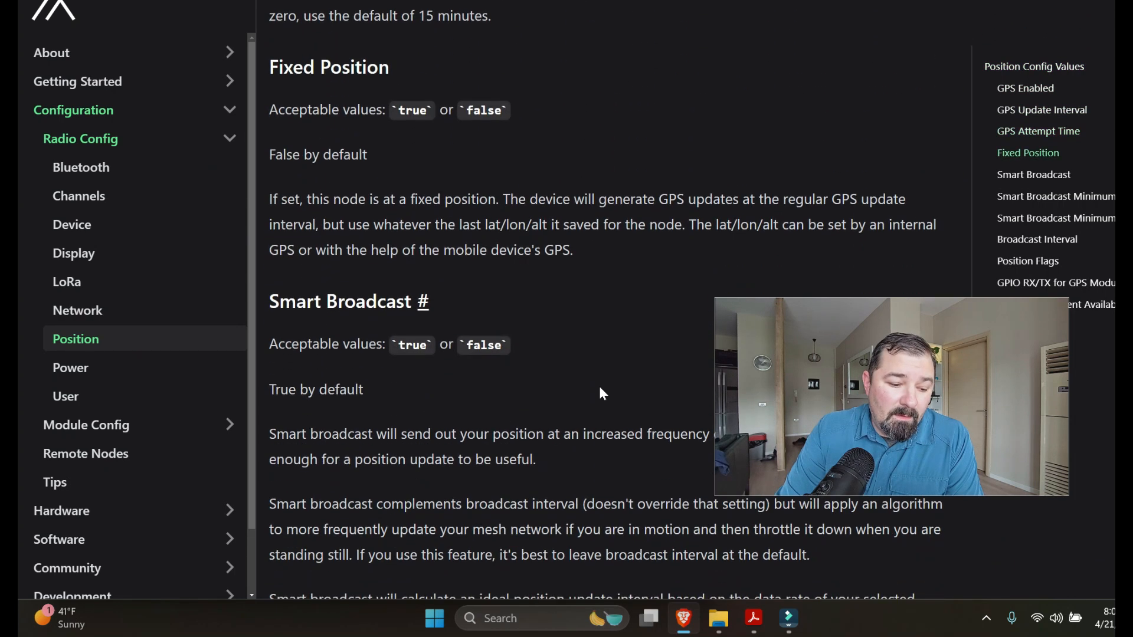
{"action": "scroll", "scroll_direction": "down", "scroll_amount": 3}
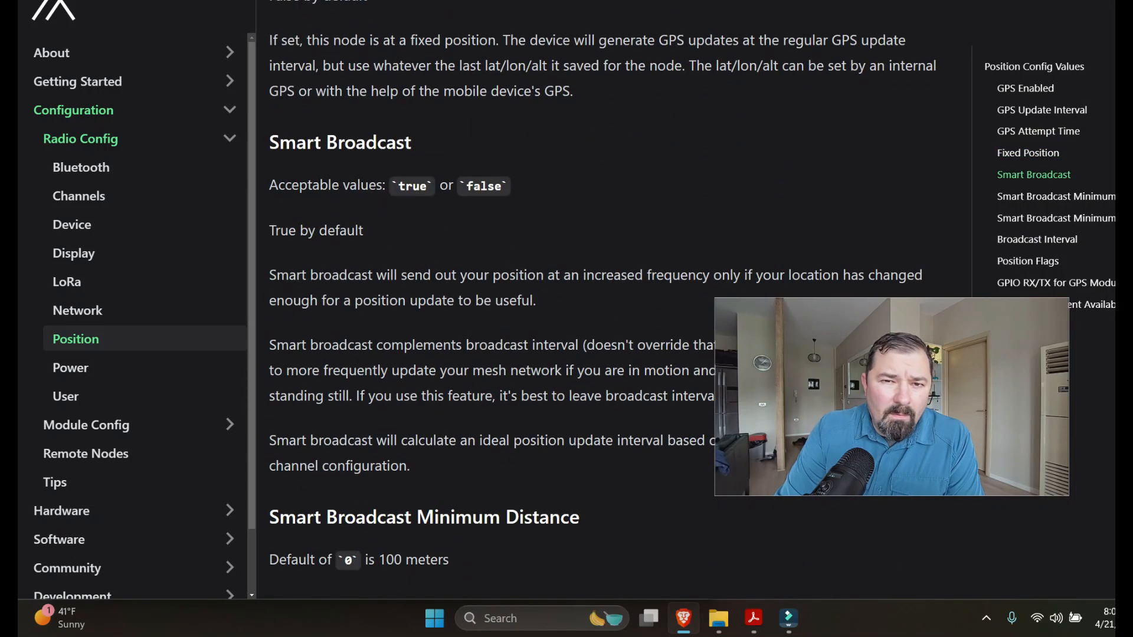
{"action": "scroll", "scroll_direction": "down", "scroll_amount": 3}
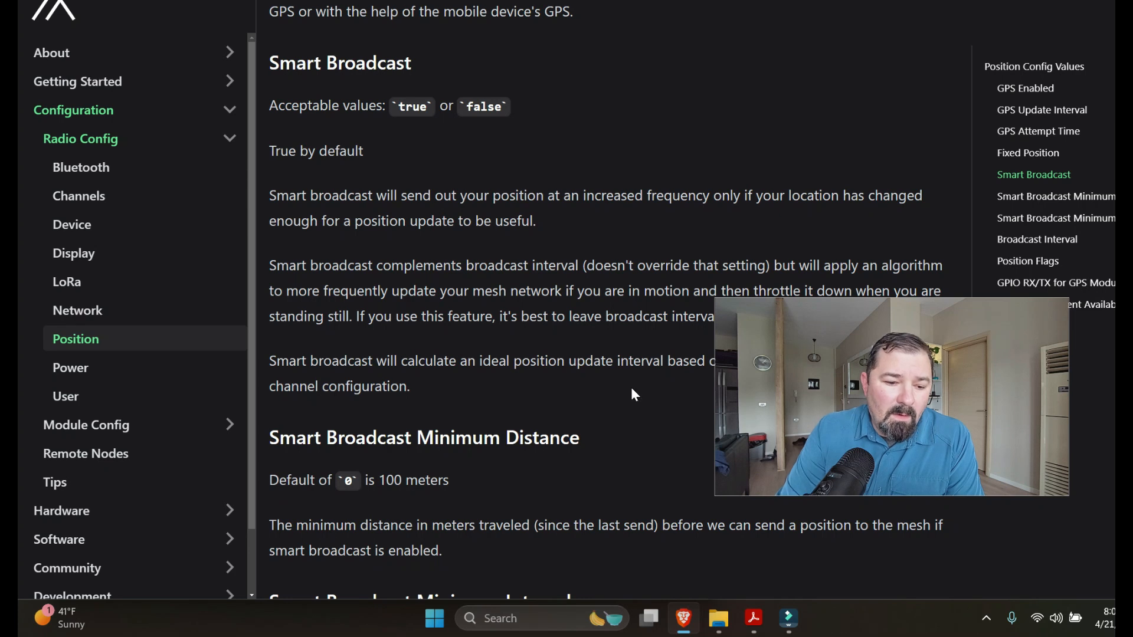
{"action": "mouse_move", "coordinate": [607, 252]}
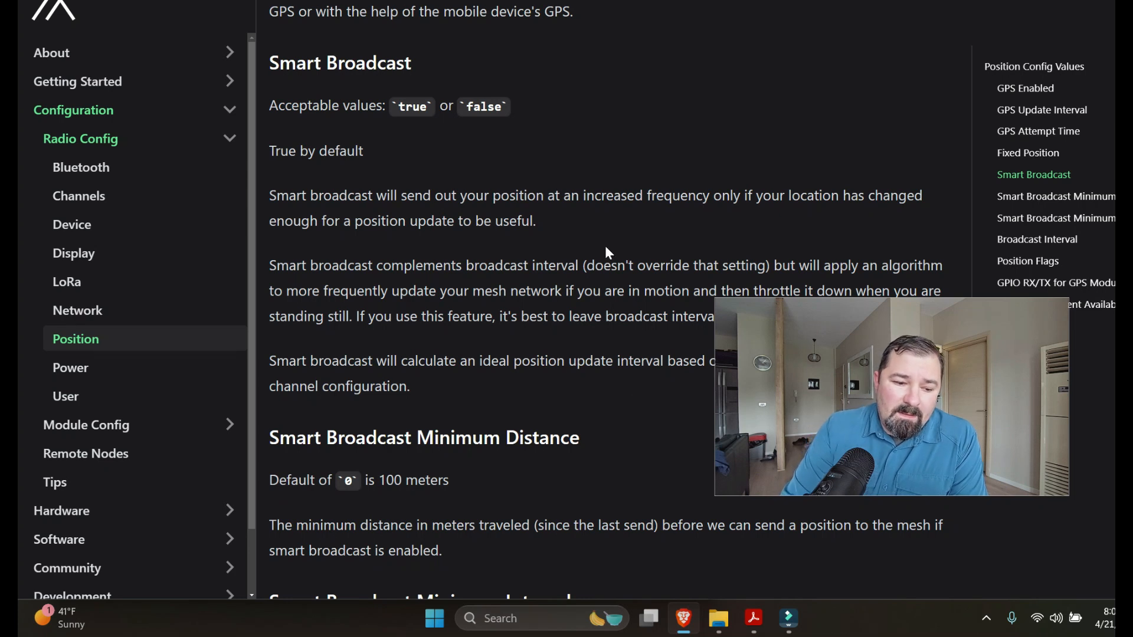
{"action": "mouse_move", "coordinate": [708, 224]}
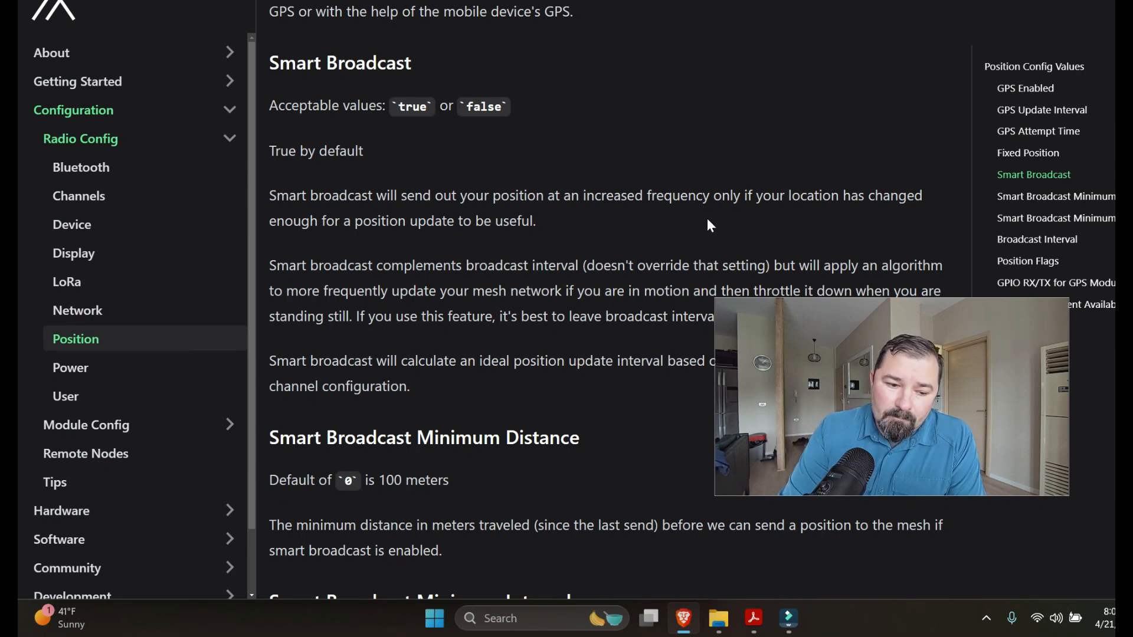
{"action": "mouse_move", "coordinate": [715, 227]}
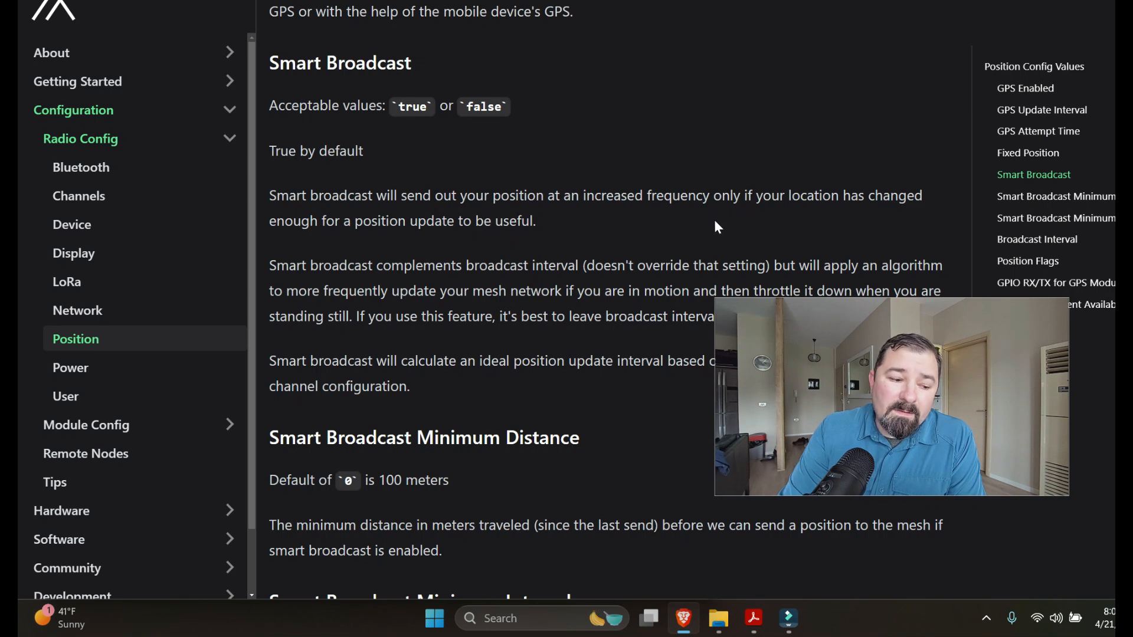
{"action": "mouse_move", "coordinate": [622, 340]}
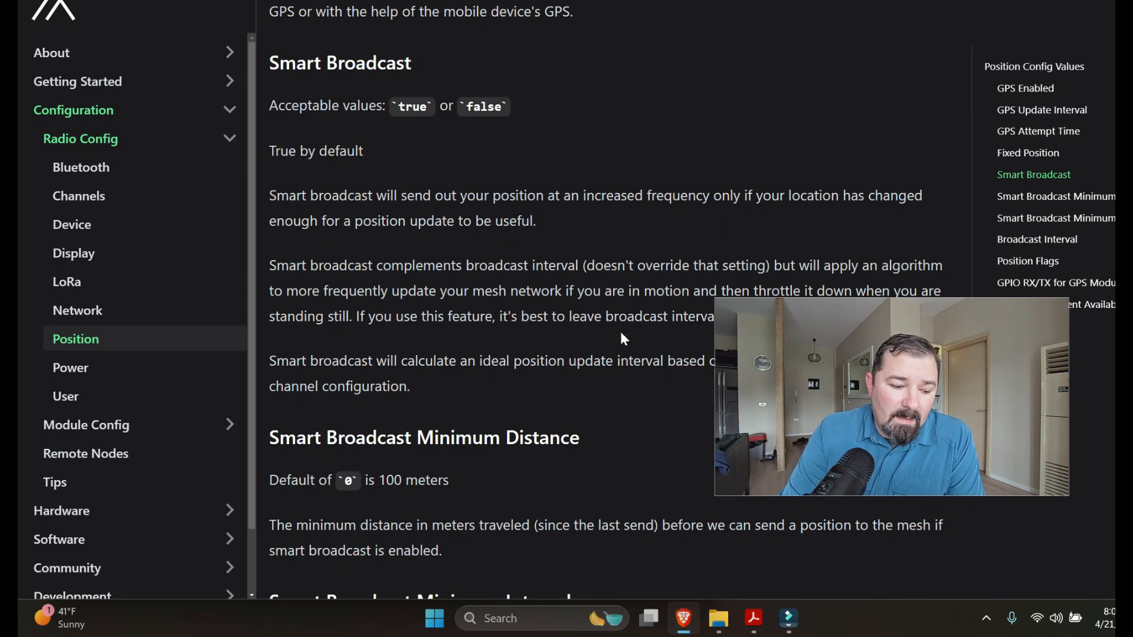
Continue to the Smart Broadcast distance, interval and Broadcast Interval defaults.
{"action": "scroll", "scroll_direction": "down", "scroll_amount": 3}
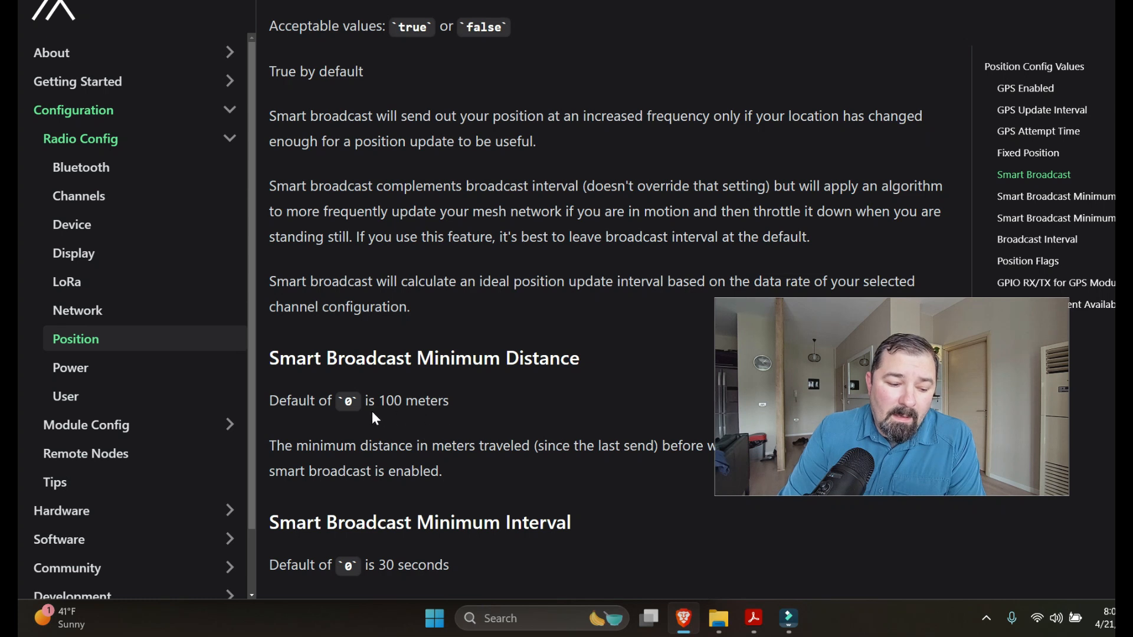
{"action": "mouse_move", "coordinate": [532, 402]}
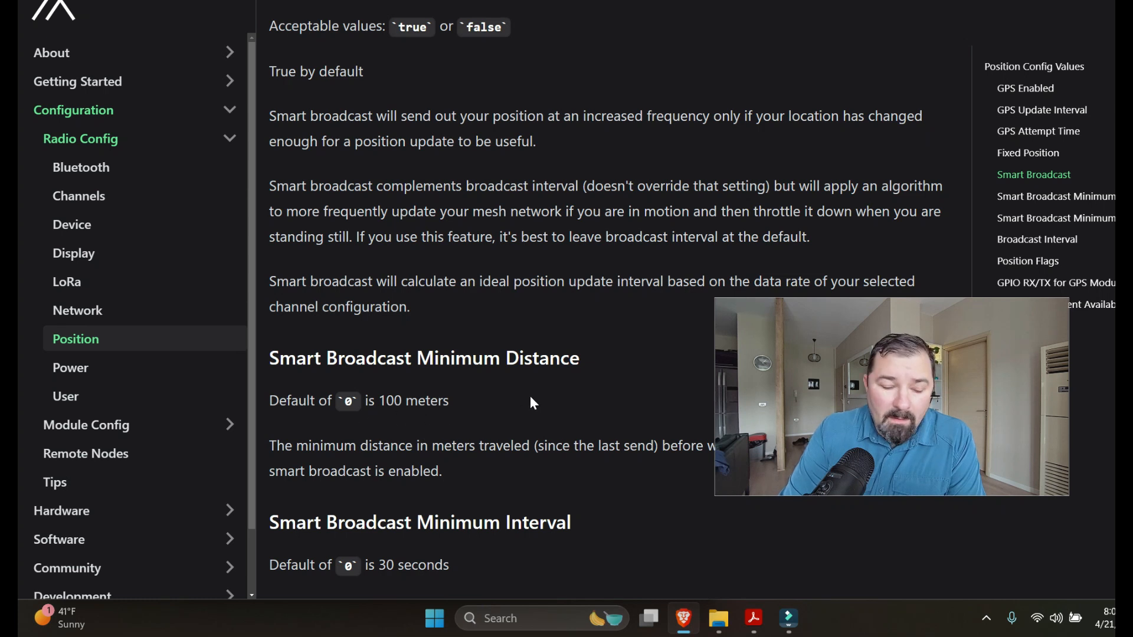
{"action": "scroll", "scroll_direction": "down", "scroll_amount": 3}
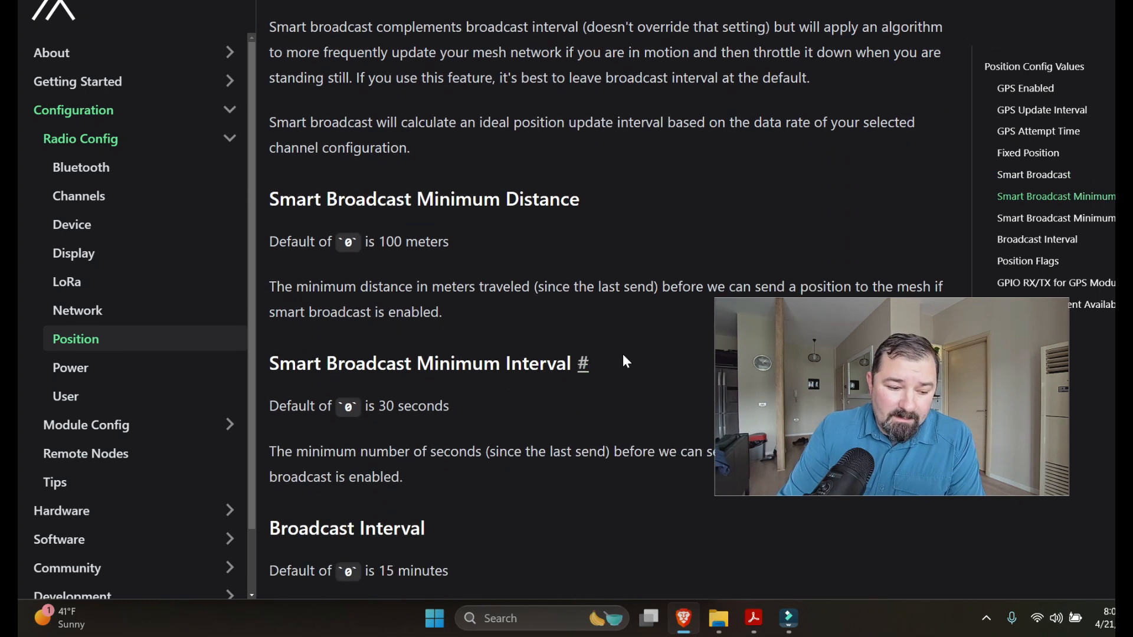
{"action": "mouse_move", "coordinate": [476, 238]}
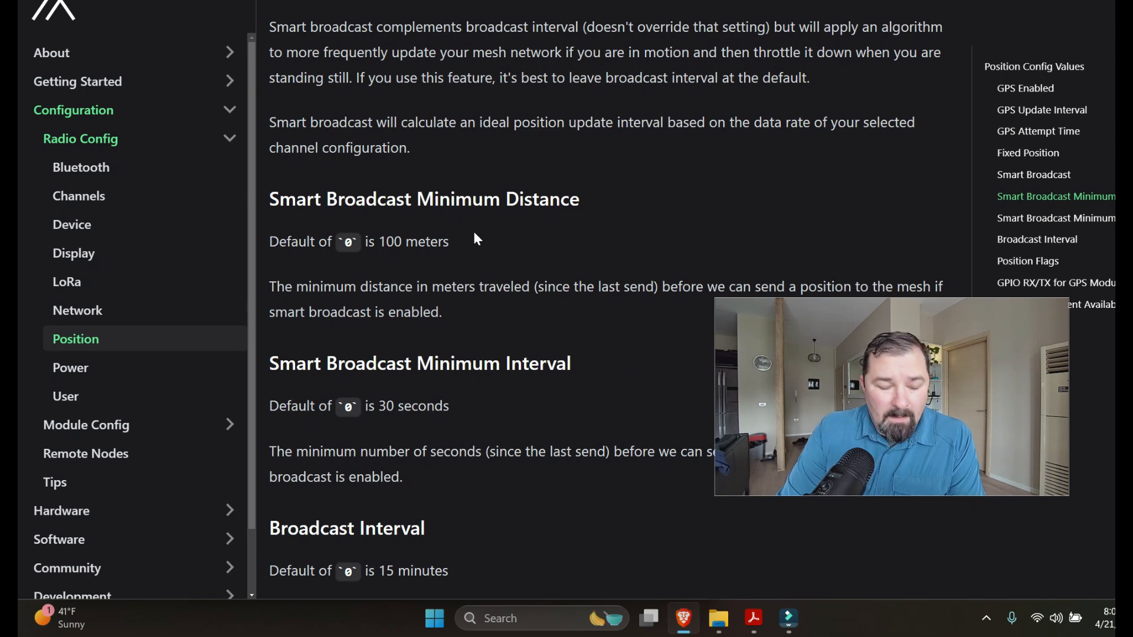
{"action": "mouse_move", "coordinate": [516, 233]}
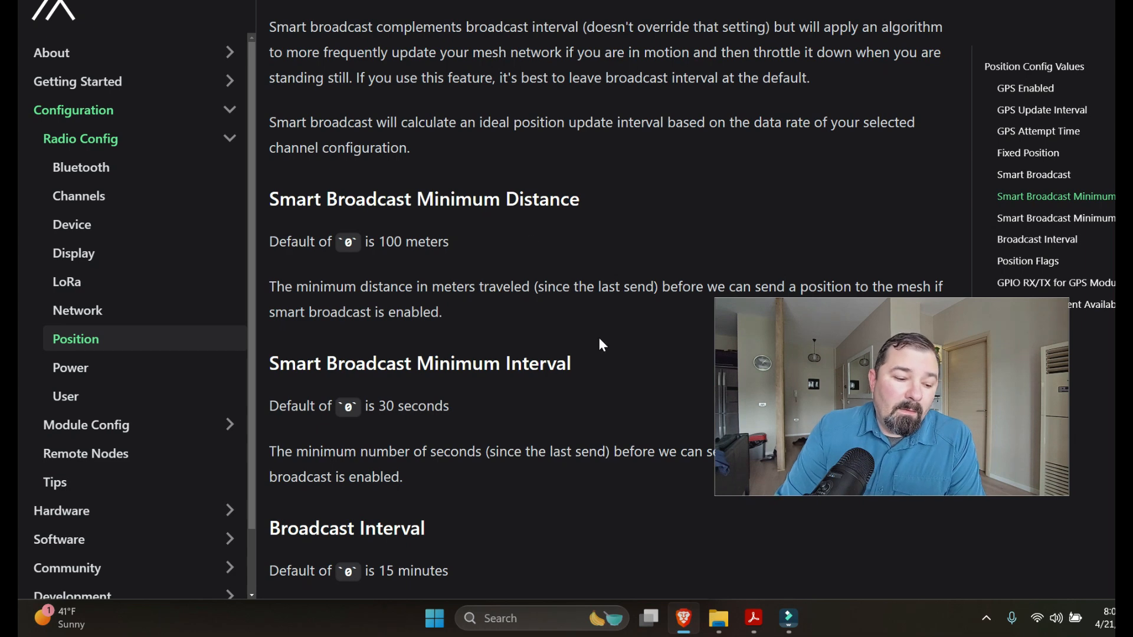
{"action": "scroll", "scroll_direction": "down", "scroll_amount": 3}
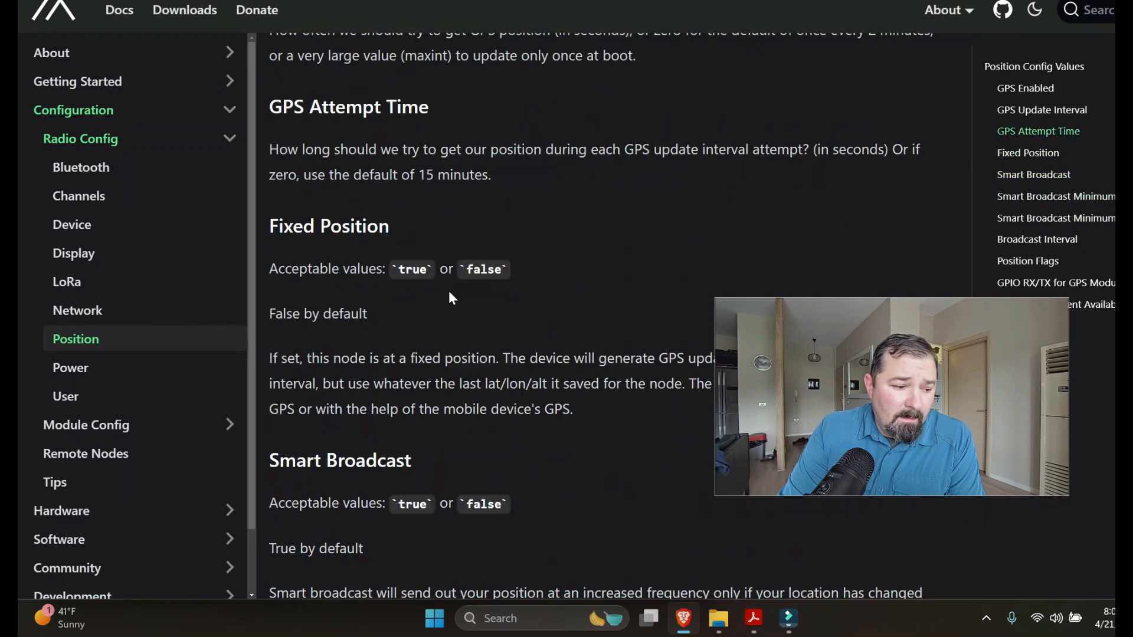
Open the Channels page and scroll to the Channel Config Values Index table.
{"action": "left_click", "coordinate": [80, 195]}
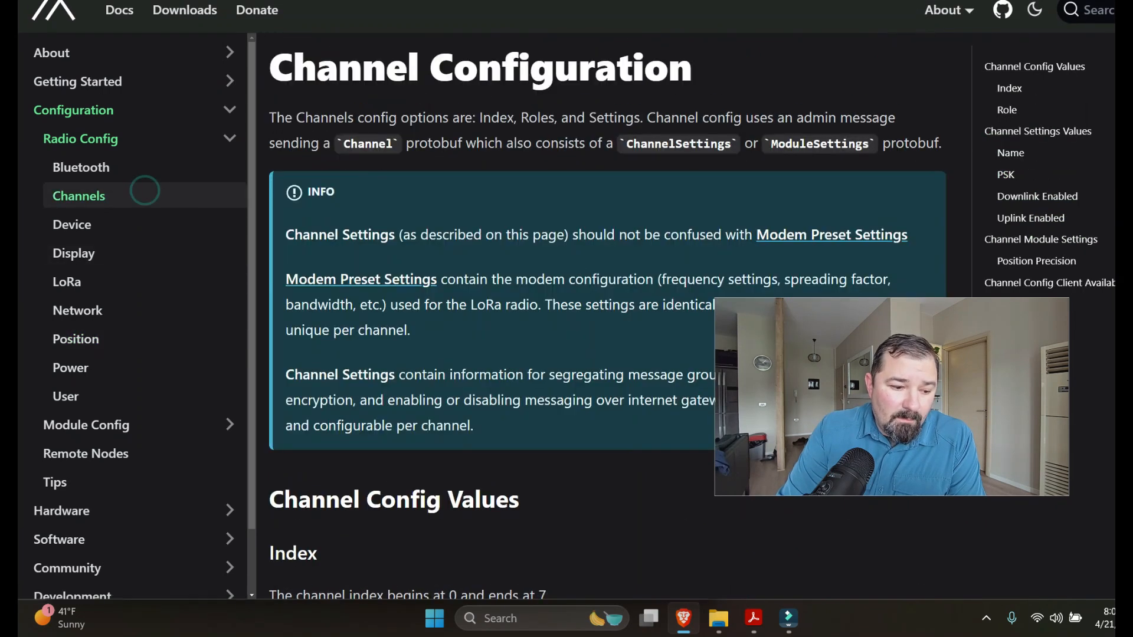
{"action": "scroll", "scroll_direction": "down", "scroll_amount": 3}
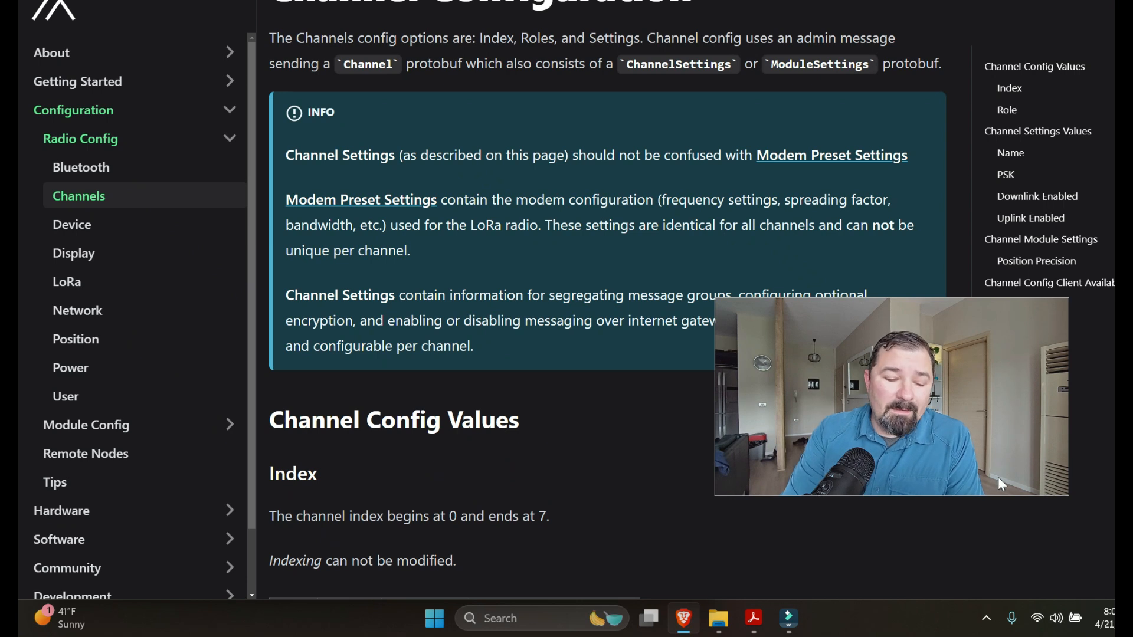
{"action": "scroll", "scroll_direction": "down", "scroll_amount": 3}
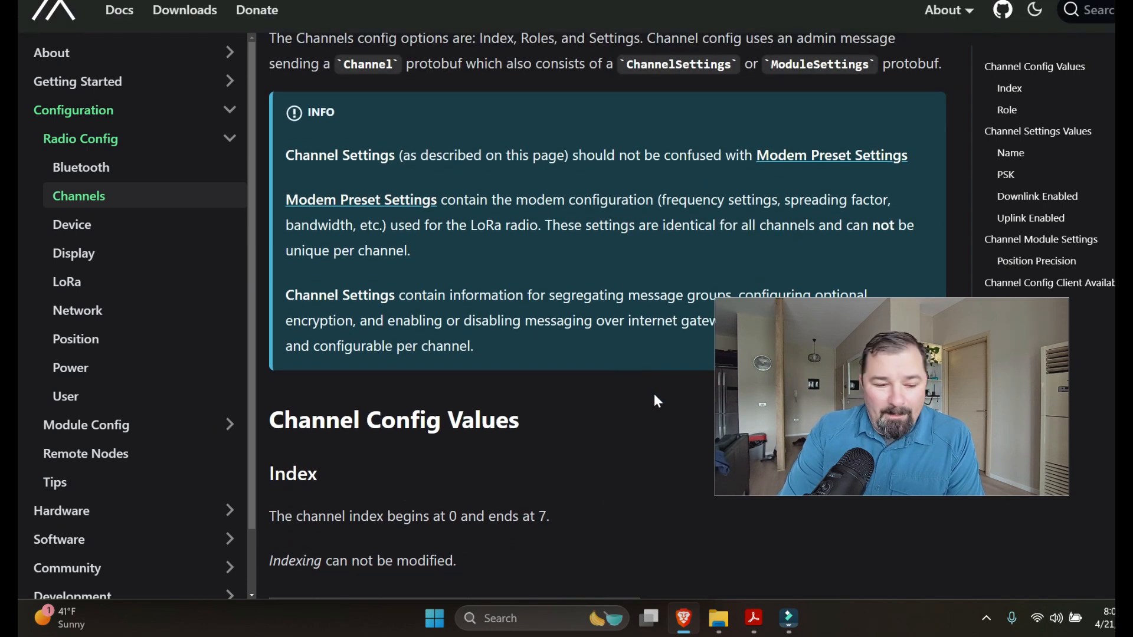
{"action": "scroll", "scroll_direction": "down", "scroll_amount": 3}
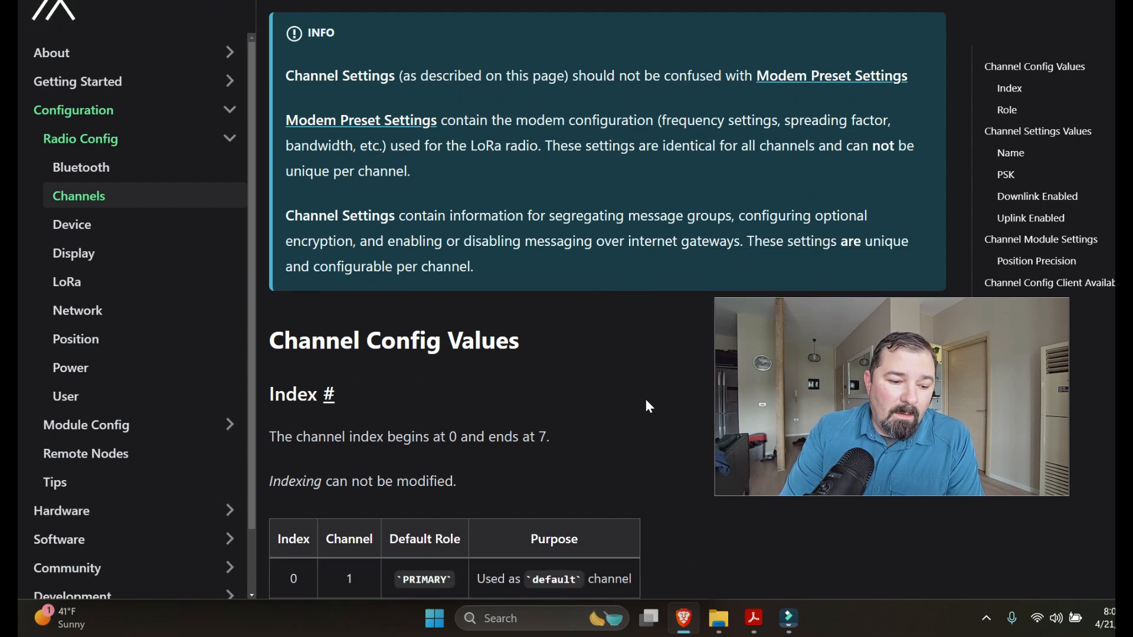
{"action": "scroll", "scroll_direction": "down", "scroll_amount": 3}
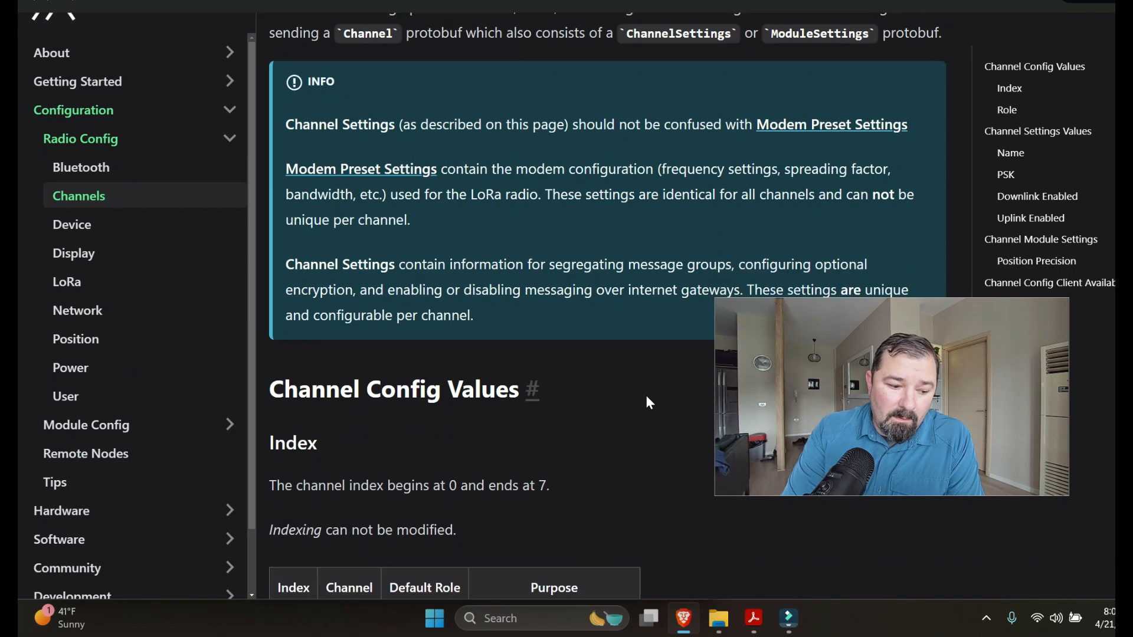
{"action": "scroll", "scroll_direction": "down", "scroll_amount": 3}
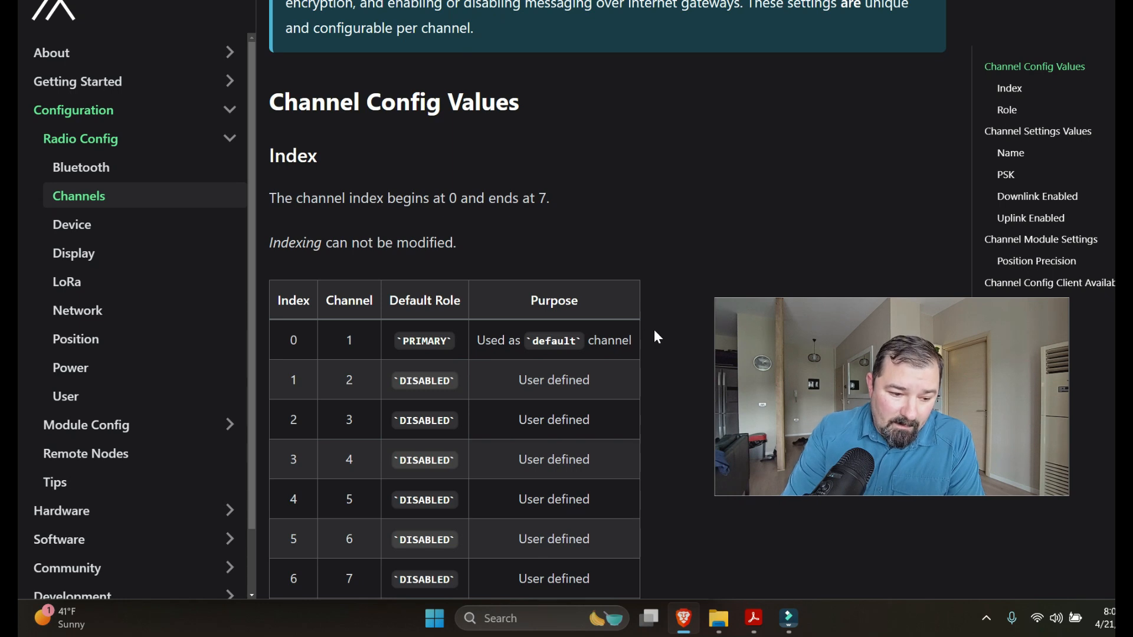
{"action": "mouse_move", "coordinate": [657, 311]}
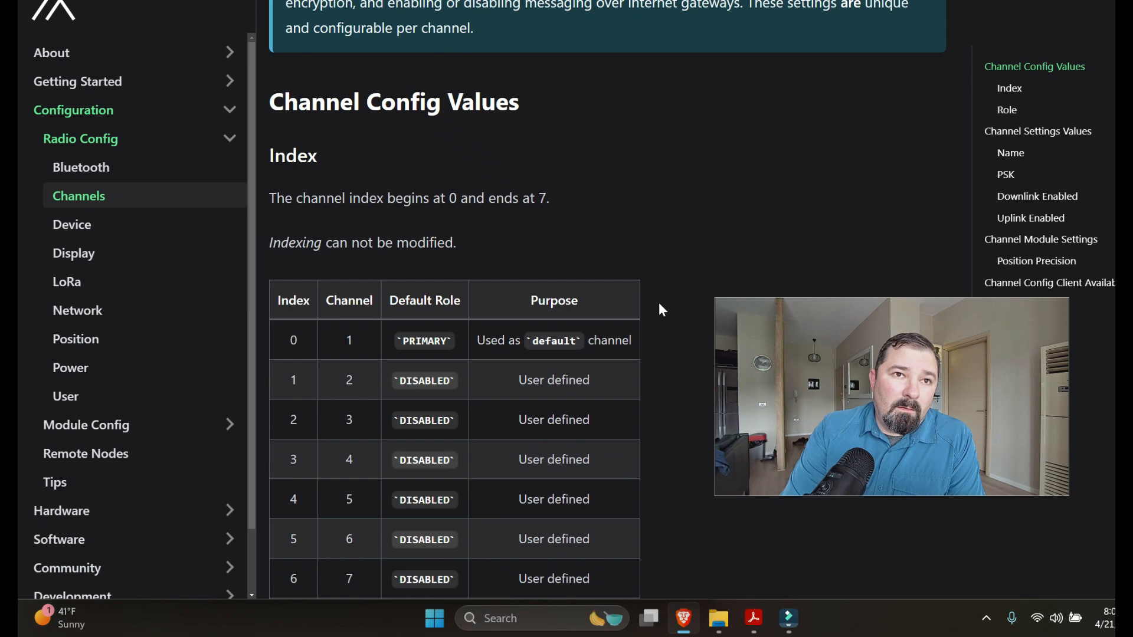
{"action": "mouse_move", "coordinate": [663, 299]}
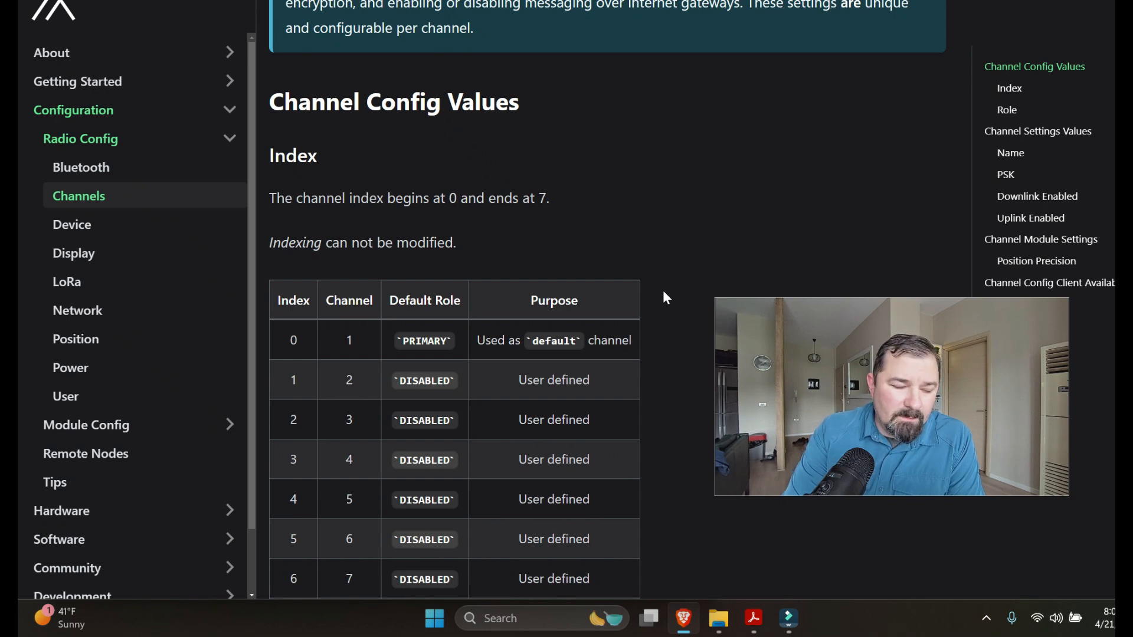
{"action": "mouse_move", "coordinate": [671, 291]}
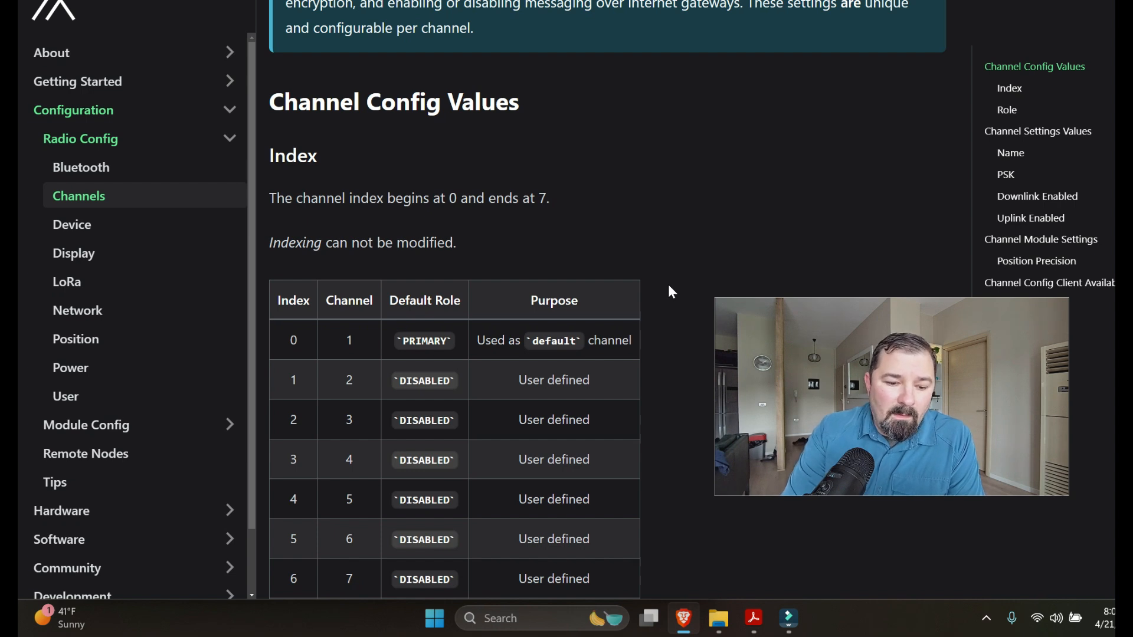
{"action": "mouse_move", "coordinate": [668, 245]}
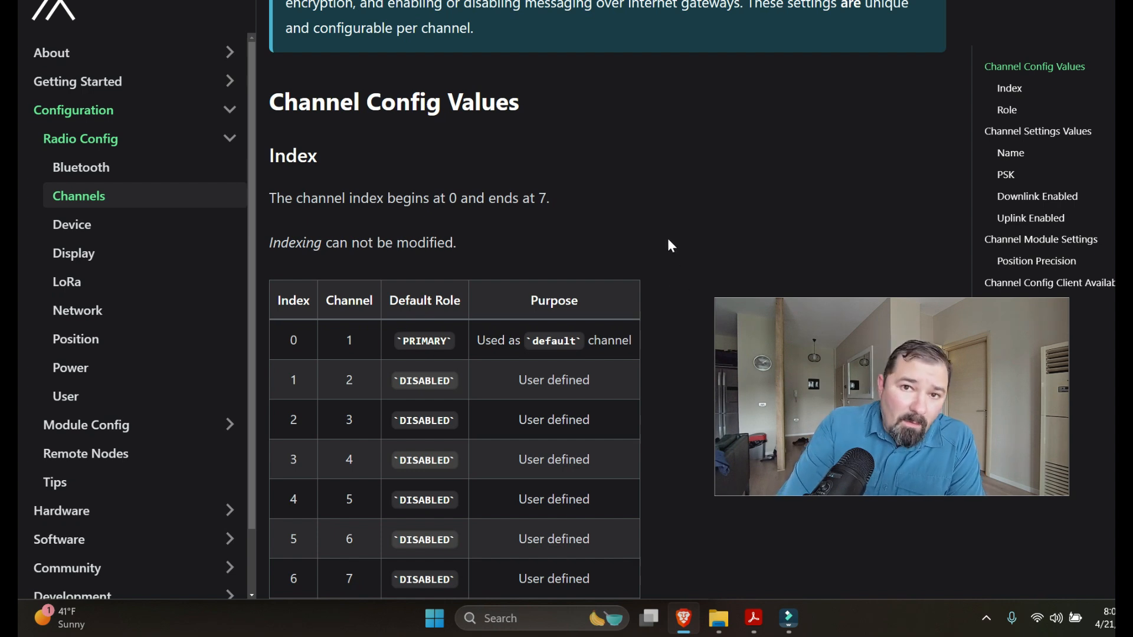
{"action": "mouse_move", "coordinate": [680, 232]}
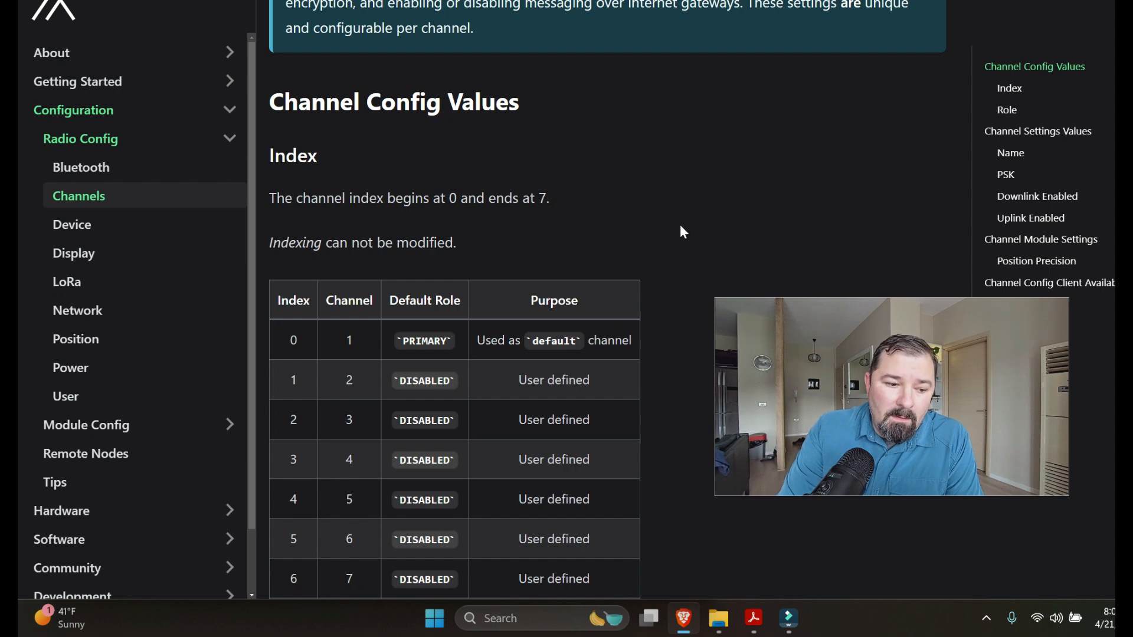
{"action": "mouse_move", "coordinate": [687, 205]}
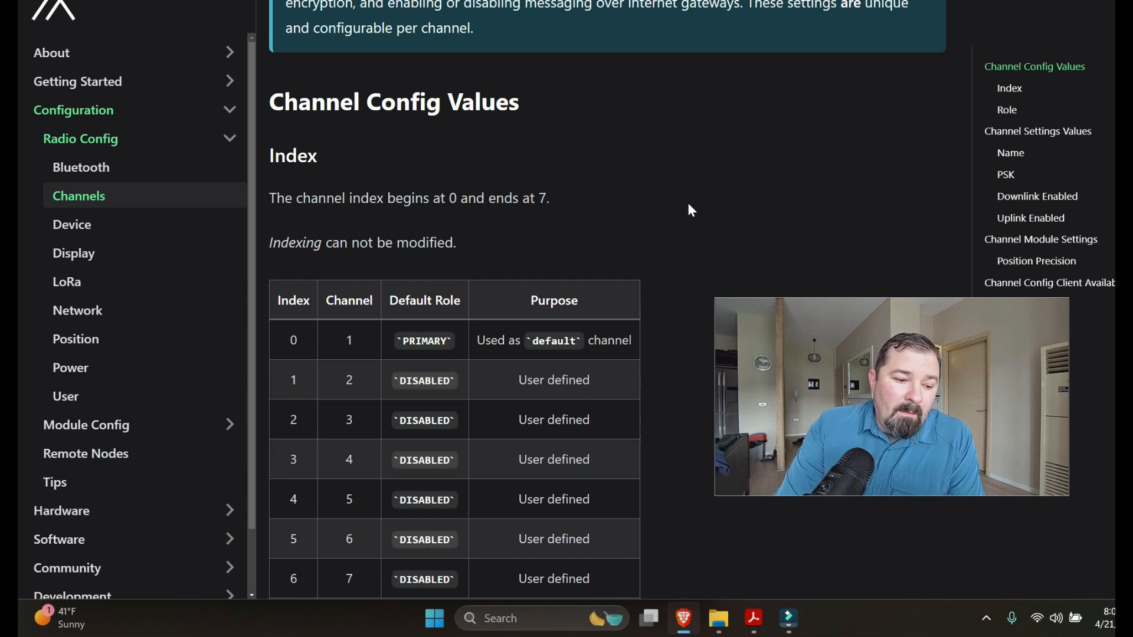
View index 7 of the channel table and the INFO note on Channel versus Modem Preset Settings.
{"action": "scroll", "scroll_direction": "down", "scroll_amount": 3}
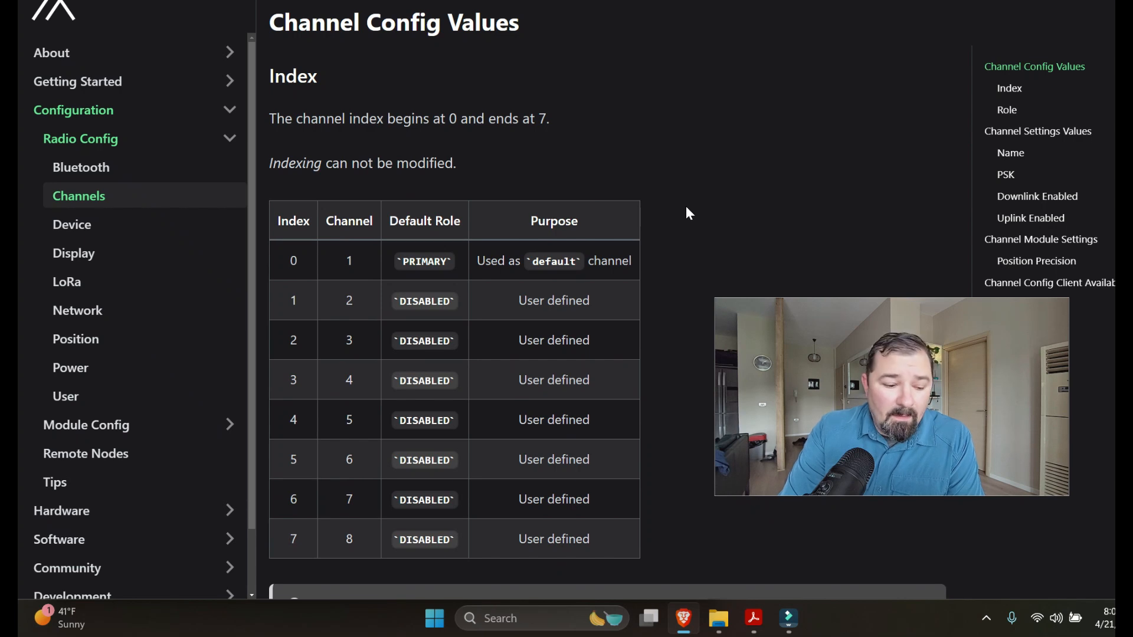
{"action": "mouse_move", "coordinate": [706, 215]}
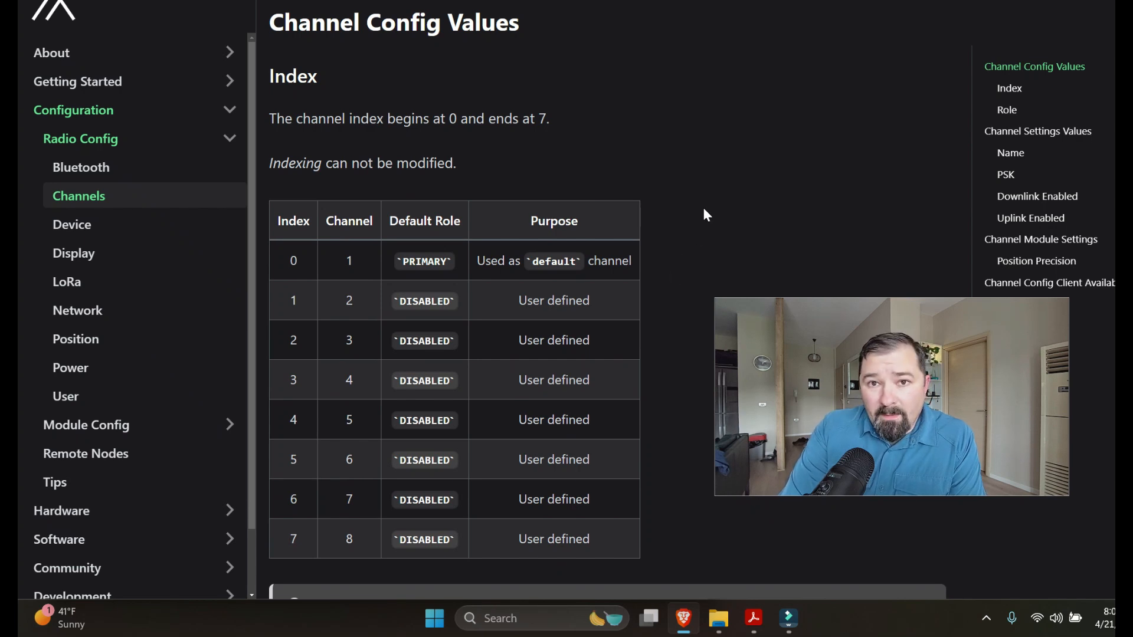
{"action": "mouse_move", "coordinate": [697, 179]}
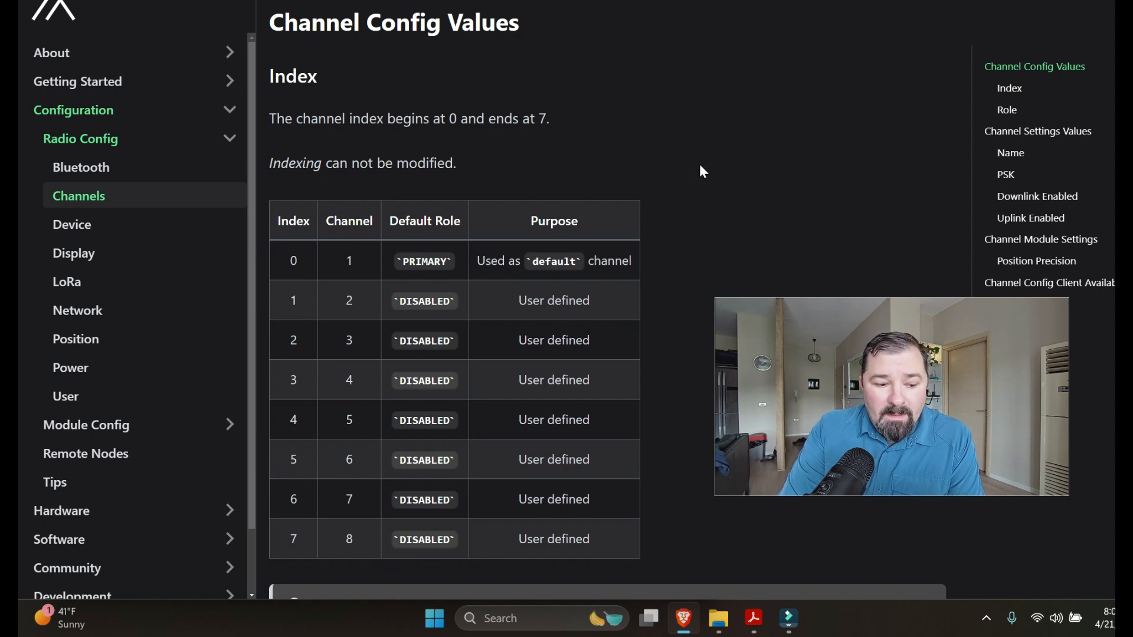
{"action": "mouse_move", "coordinate": [708, 245]}
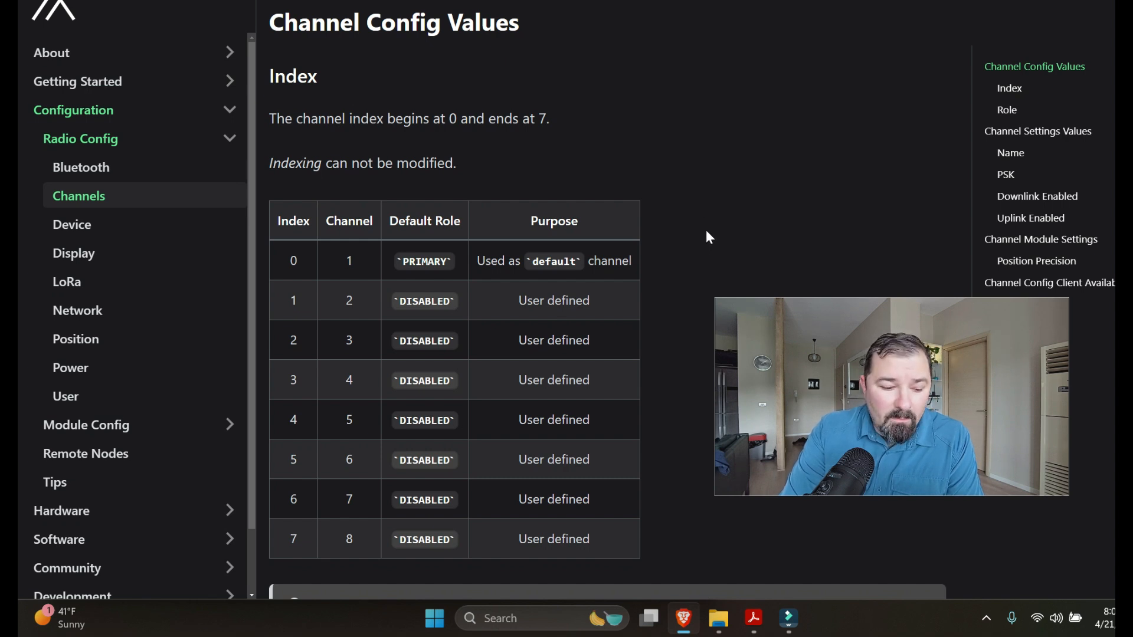
{"action": "scroll", "scroll_direction": "down", "scroll_amount": 3}
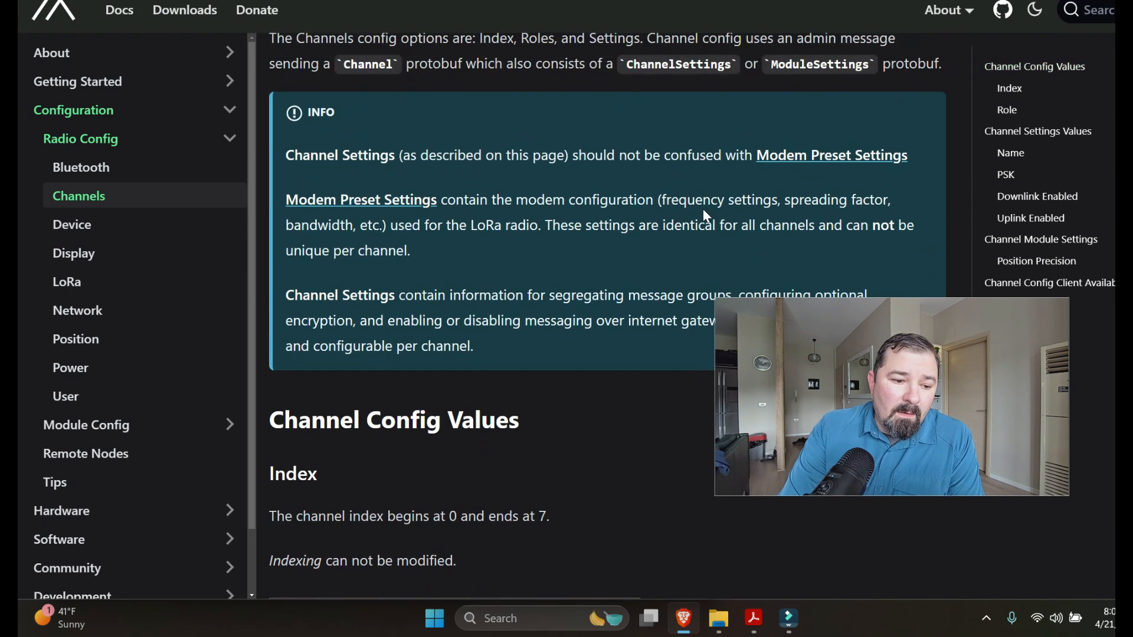
Scroll the Channels page past PSK encryption sizes to the Downlink Enabled and Uplink Enabled defaults.
{"action": "left_click", "coordinate": [1005, 174]}
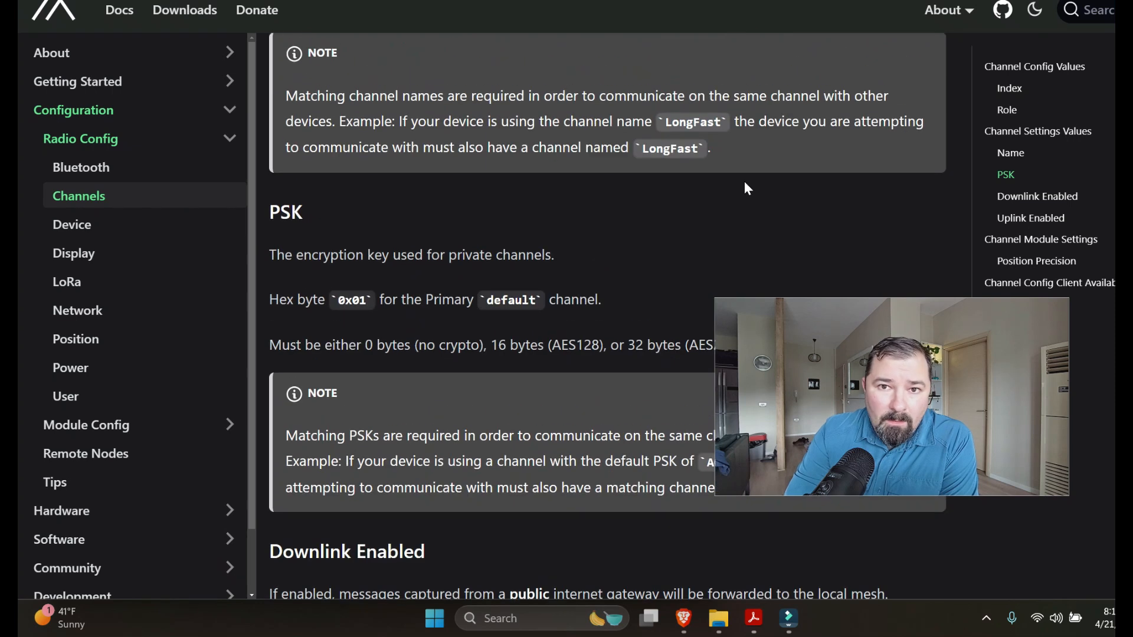
{"action": "scroll", "scroll_direction": "down", "scroll_amount": 3}
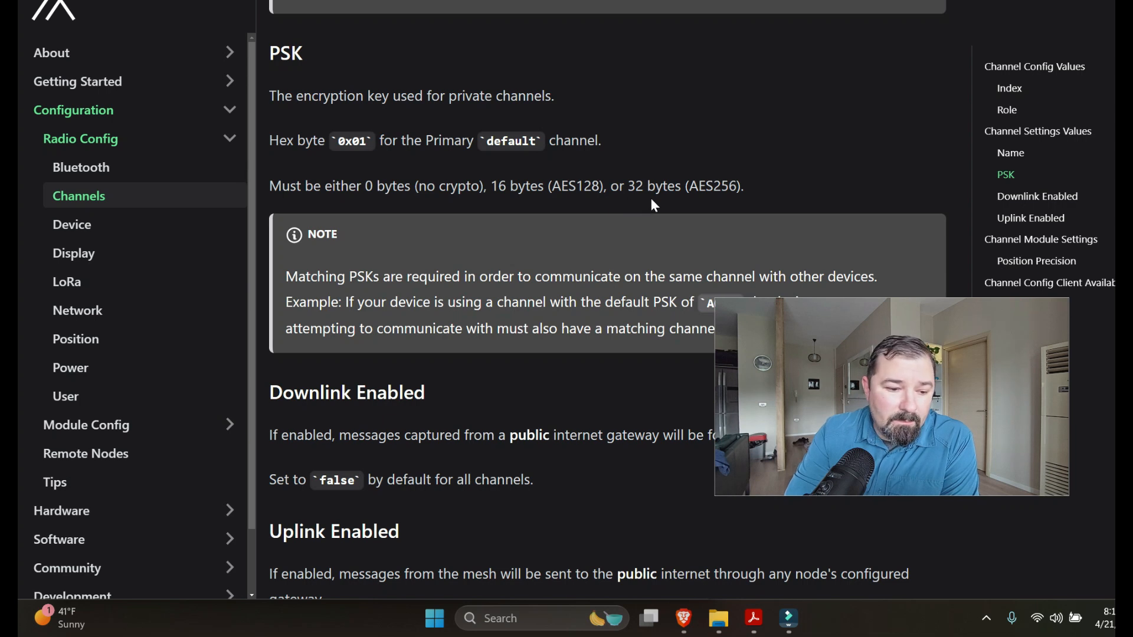
{"action": "mouse_move", "coordinate": [702, 208]}
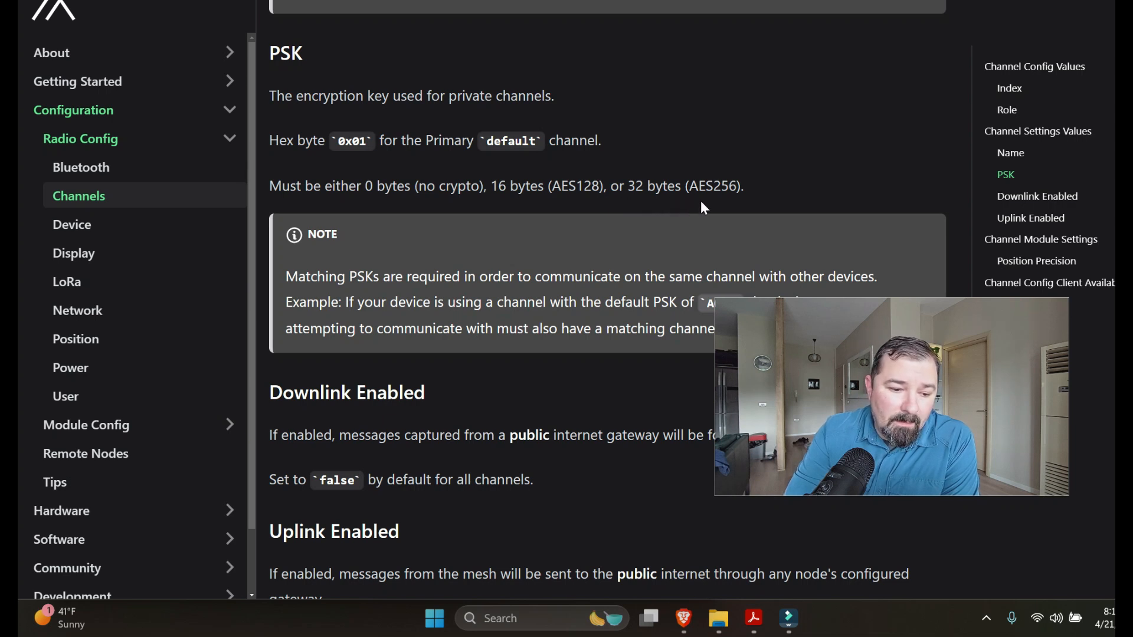
{"action": "mouse_move", "coordinate": [794, 215]}
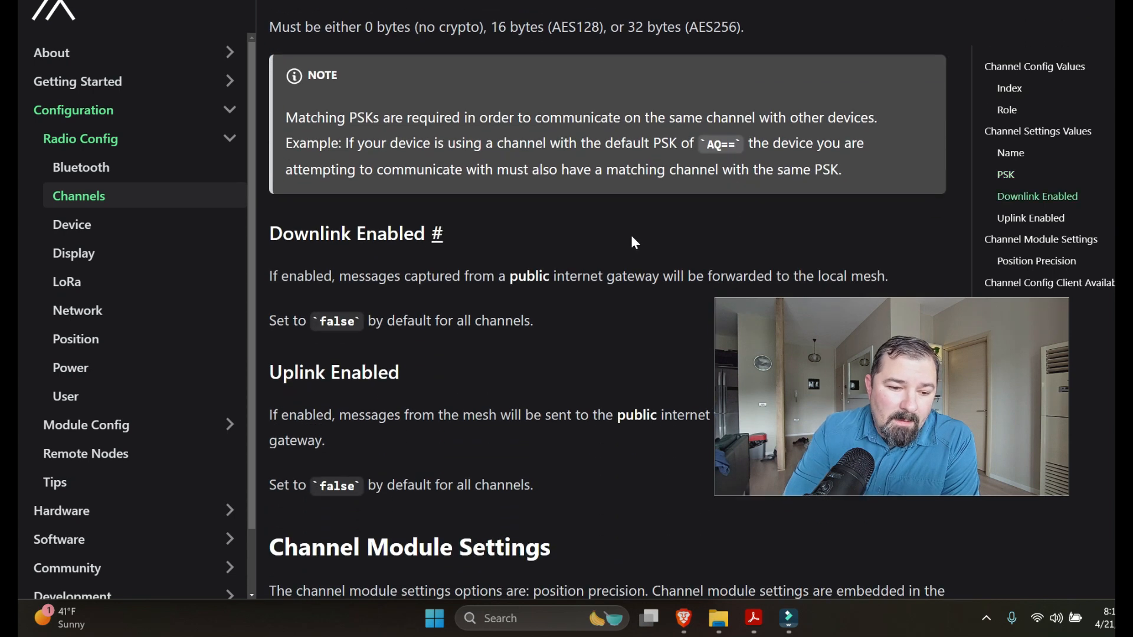
{"action": "mouse_move", "coordinate": [642, 235]}
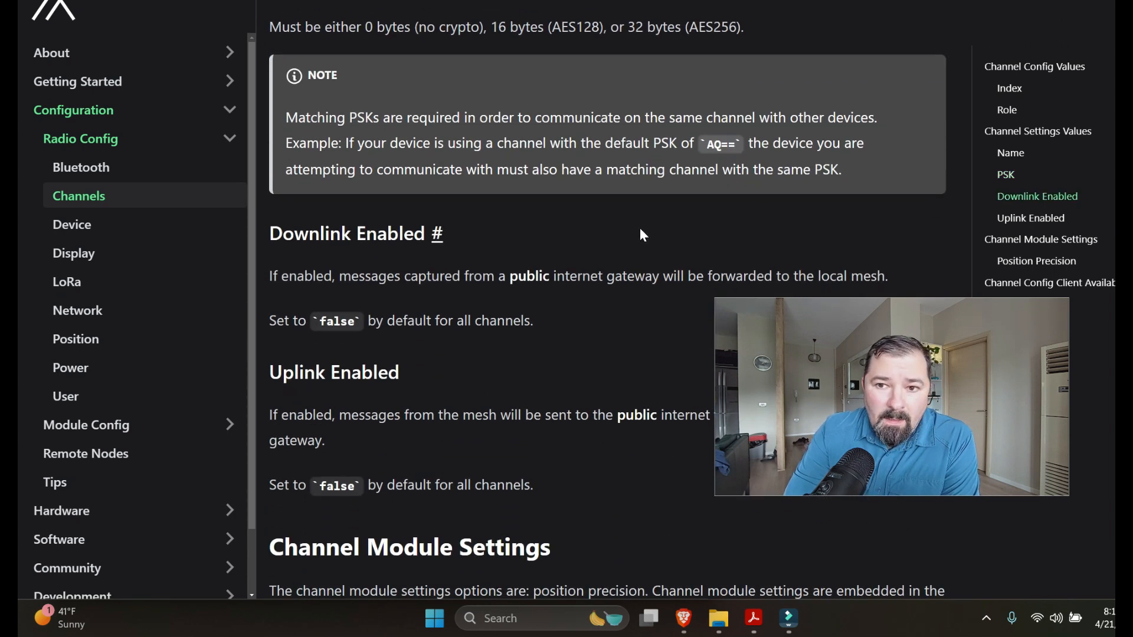
{"action": "mouse_move", "coordinate": [605, 225]}
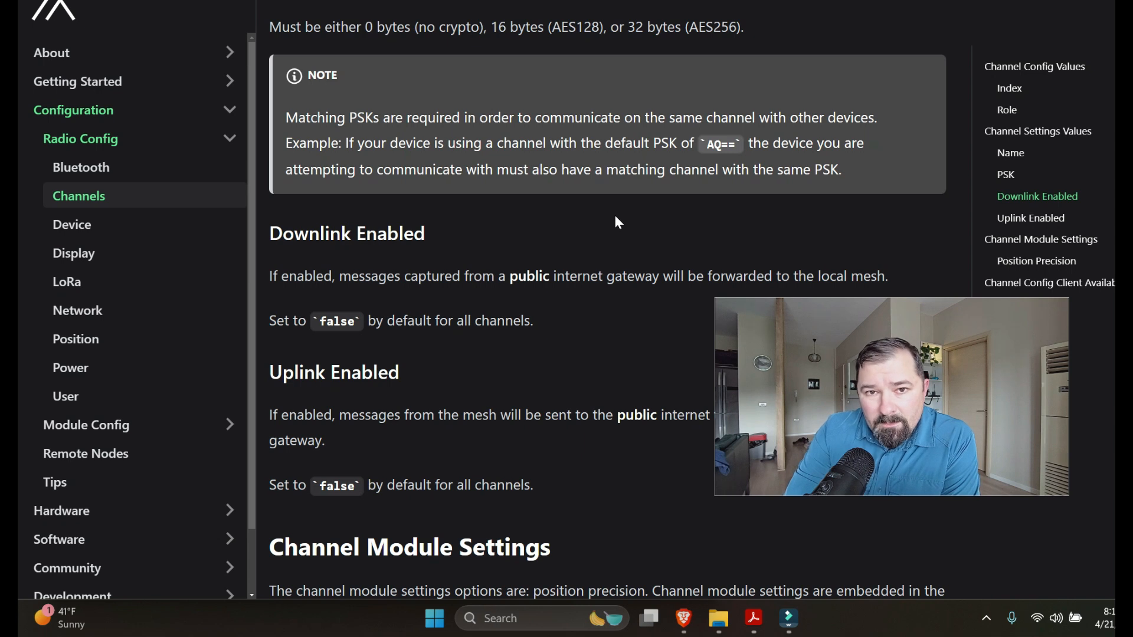
{"action": "scroll", "scroll_direction": "down", "scroll_amount": 3}
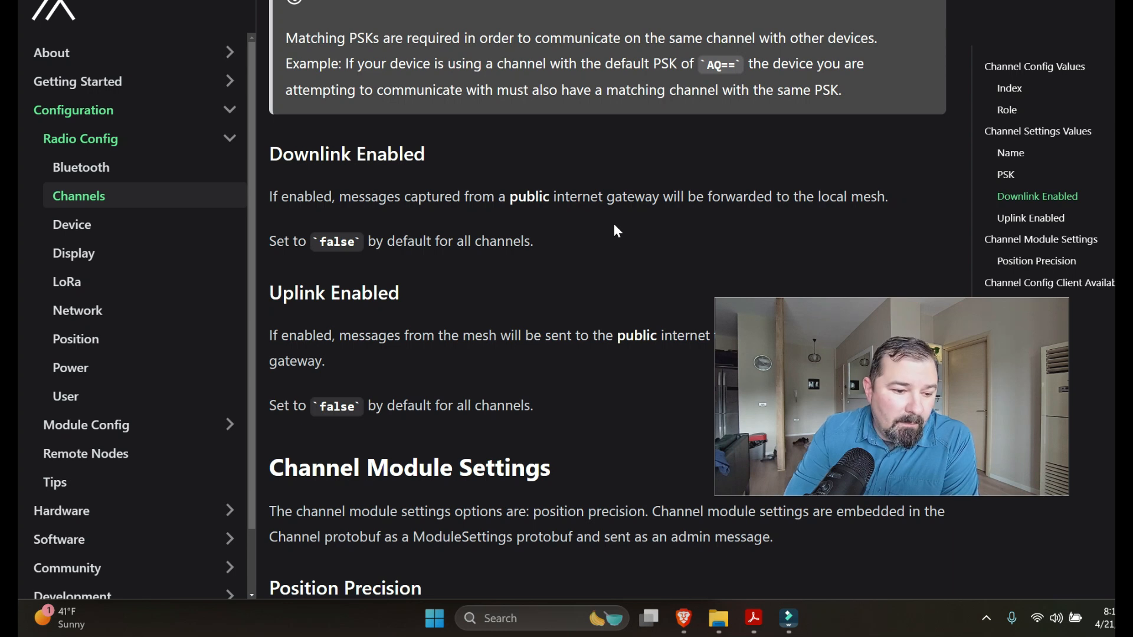
Scroll through Position Precision to Channel Config Client Availability, then back up to Channel Module Settings.
{"action": "scroll", "scroll_direction": "down", "scroll_amount": 3}
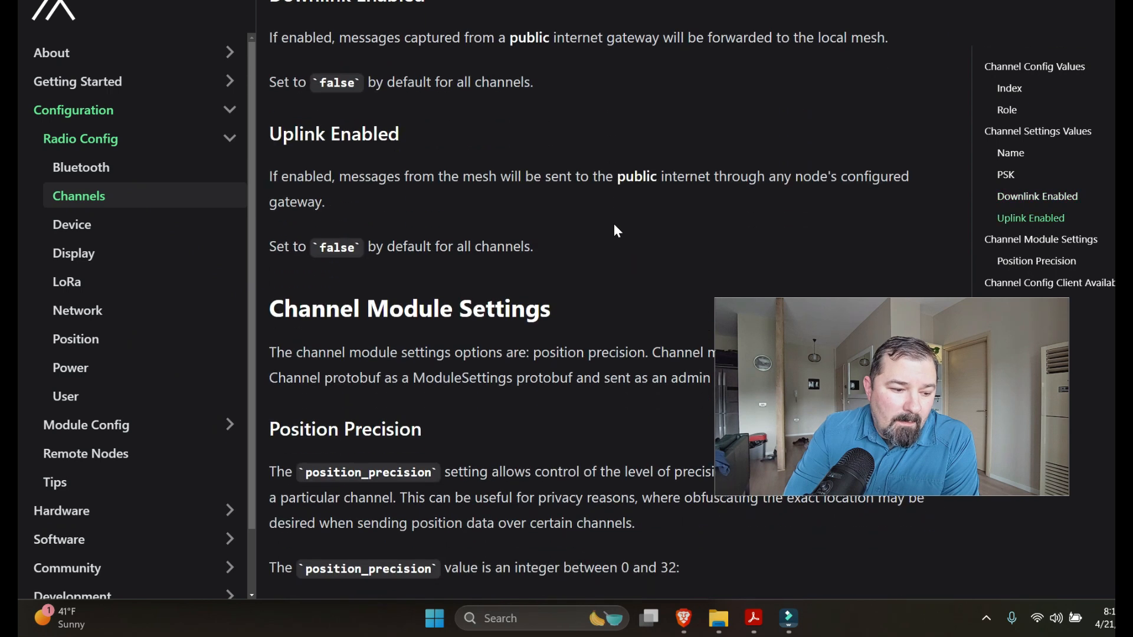
{"action": "scroll", "scroll_direction": "down", "scroll_amount": 3}
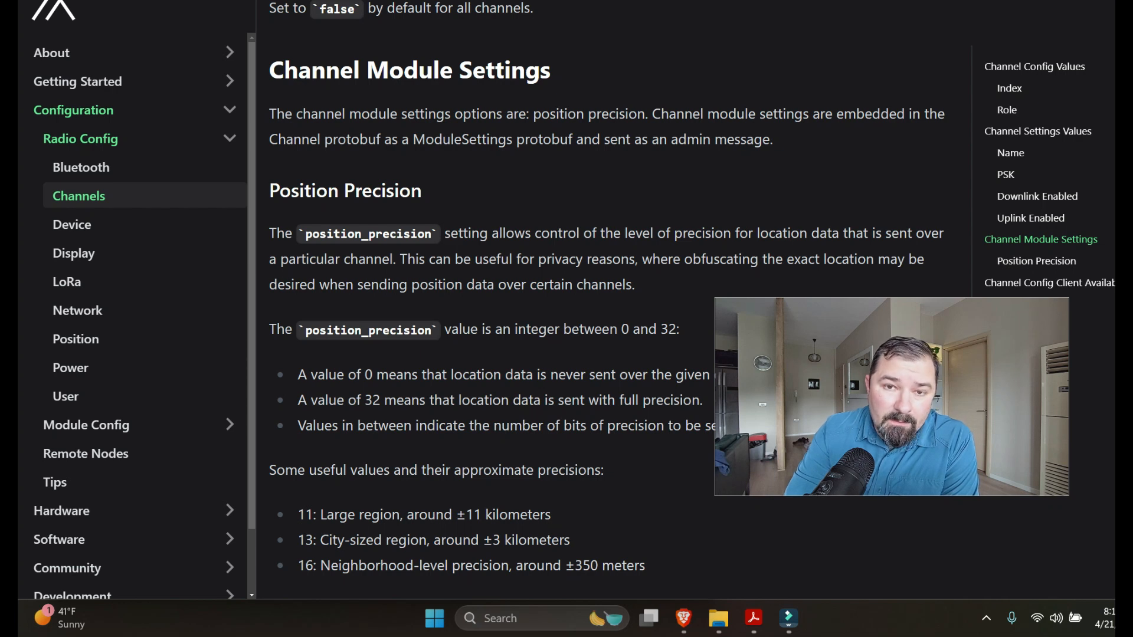
{"action": "scroll", "scroll_direction": "down", "scroll_amount": 3}
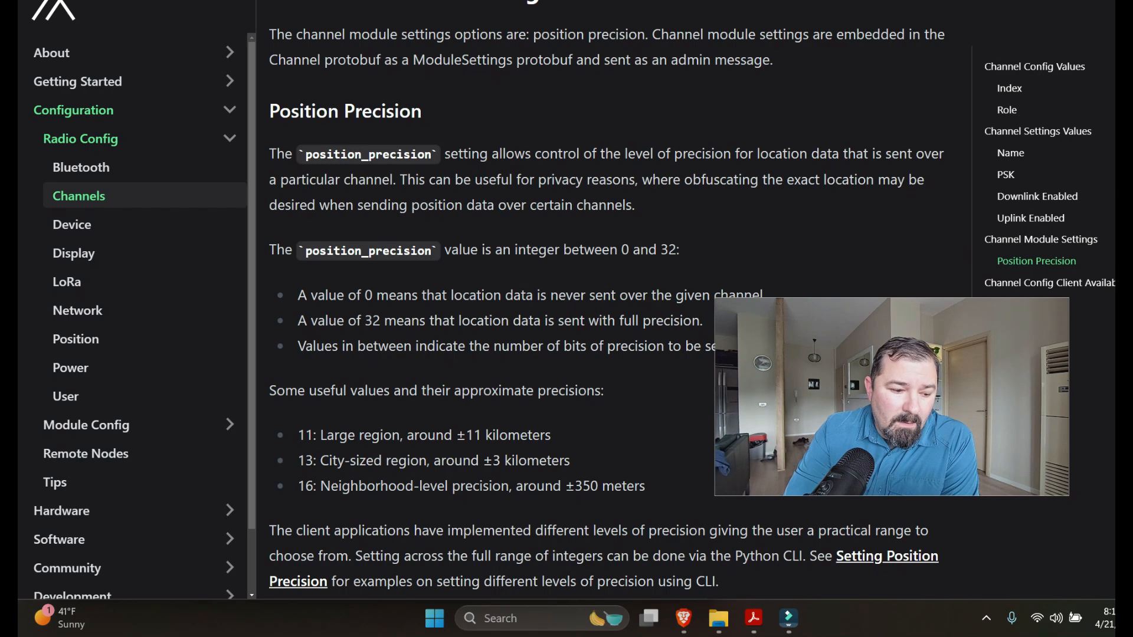
{"action": "scroll", "scroll_direction": "down", "scroll_amount": 3}
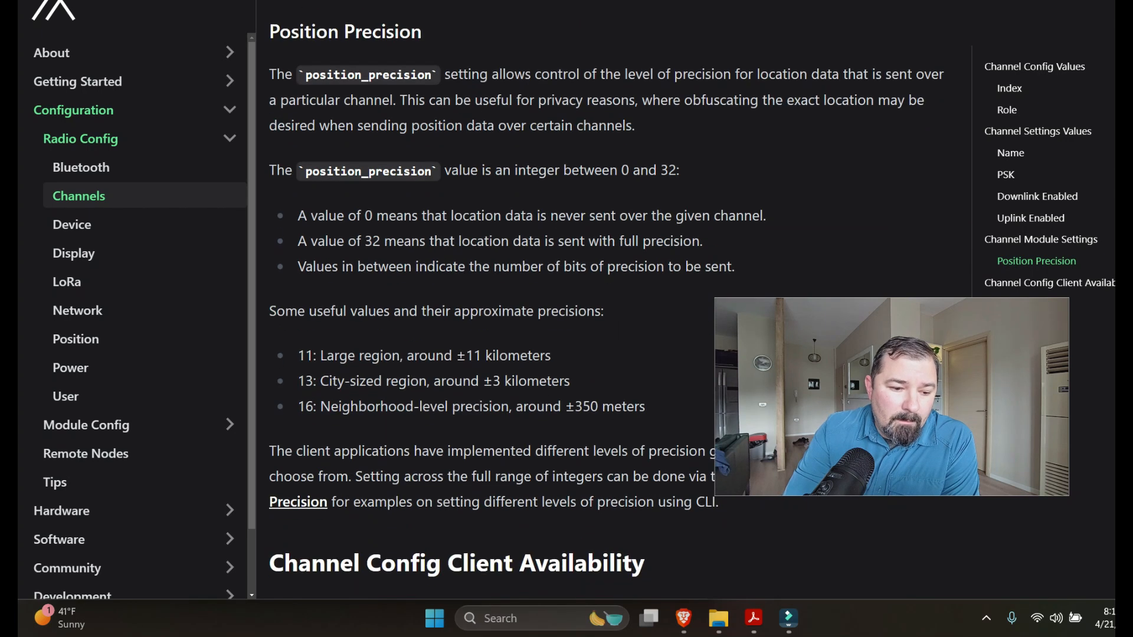
{"action": "mouse_move", "coordinate": [599, 303]}
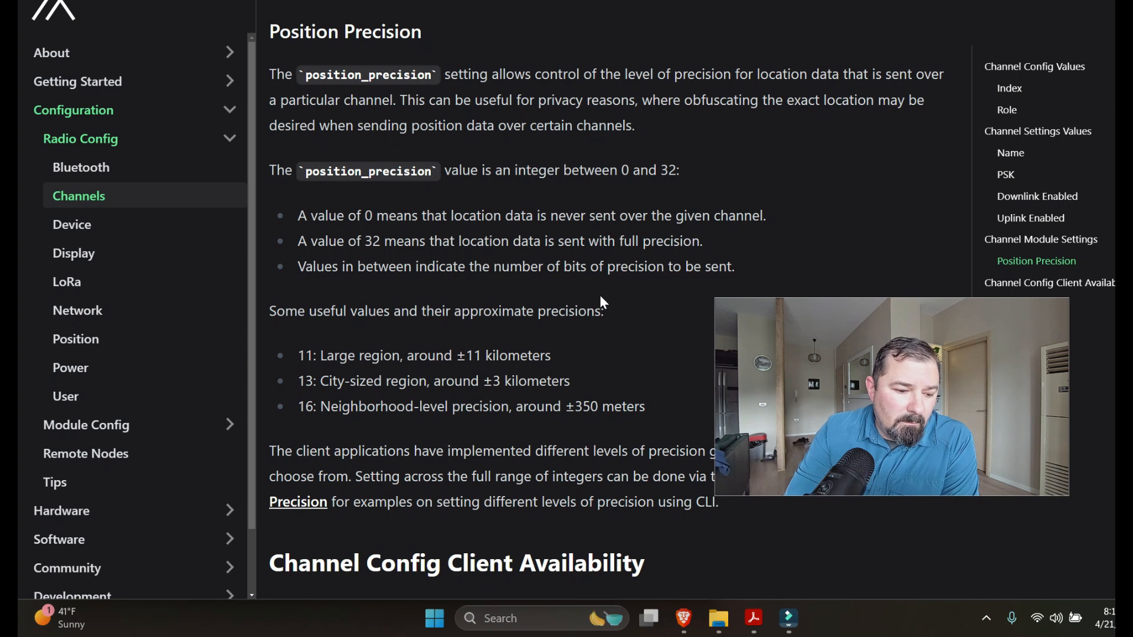
{"action": "mouse_move", "coordinate": [598, 289]}
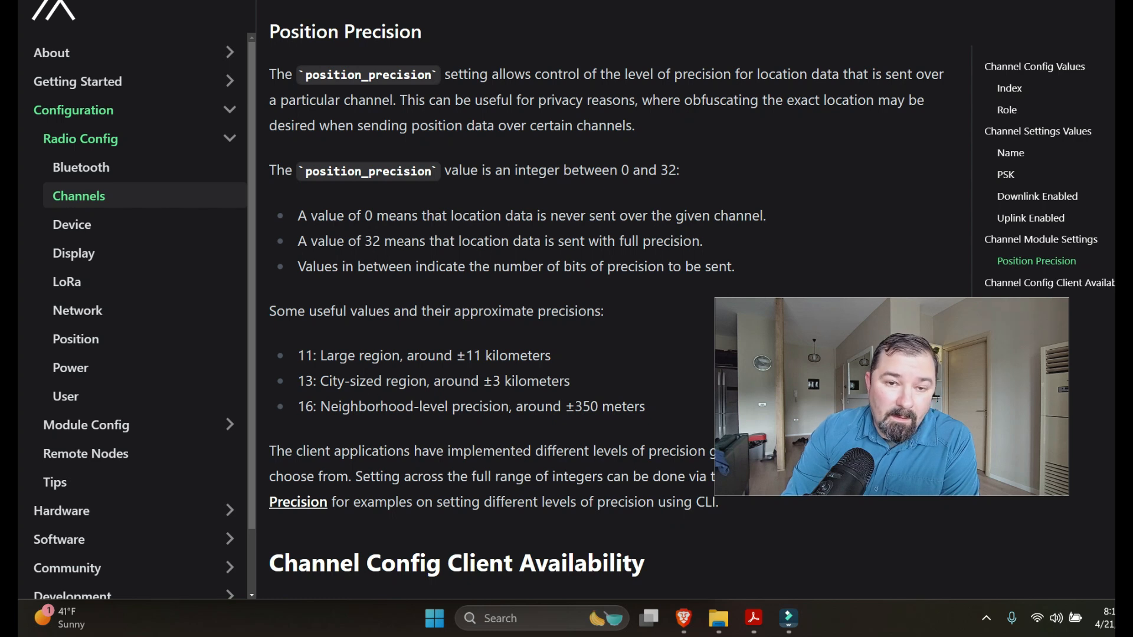
{"action": "mouse_move", "coordinate": [523, 371]}
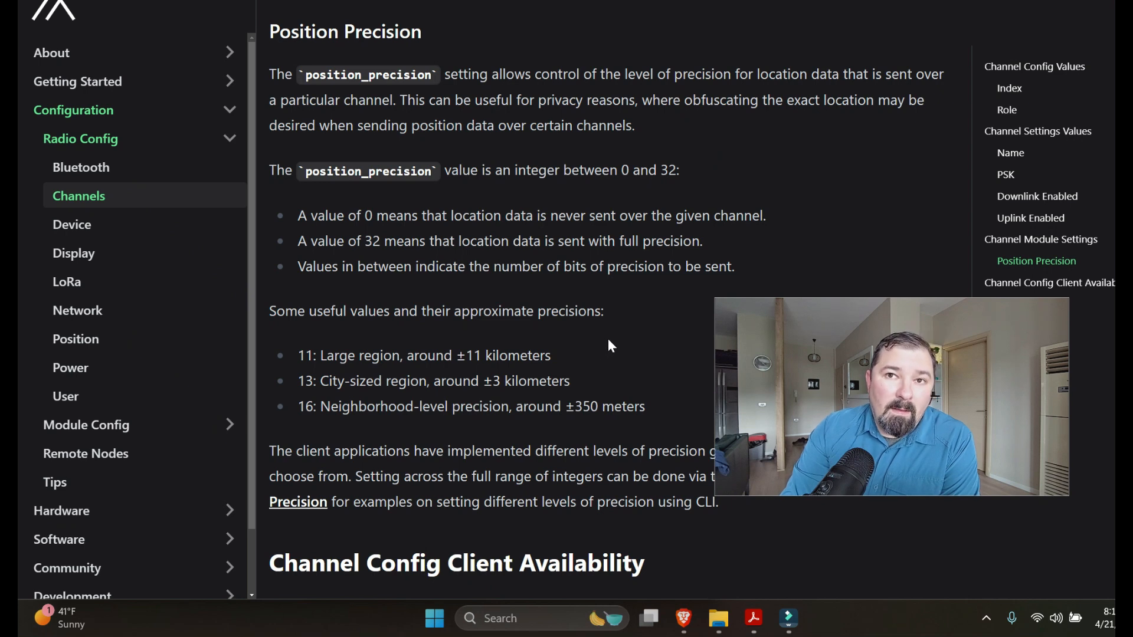
{"action": "scroll", "scroll_direction": "down", "scroll_amount": 3}
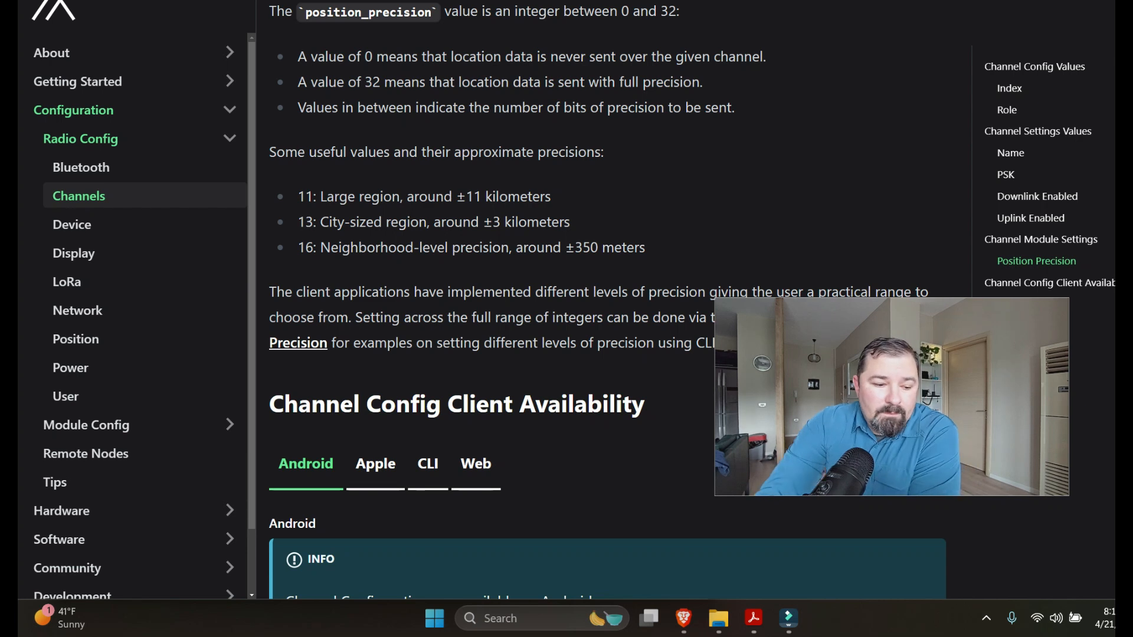
{"action": "scroll", "scroll_direction": "up", "scroll_amount": 3}
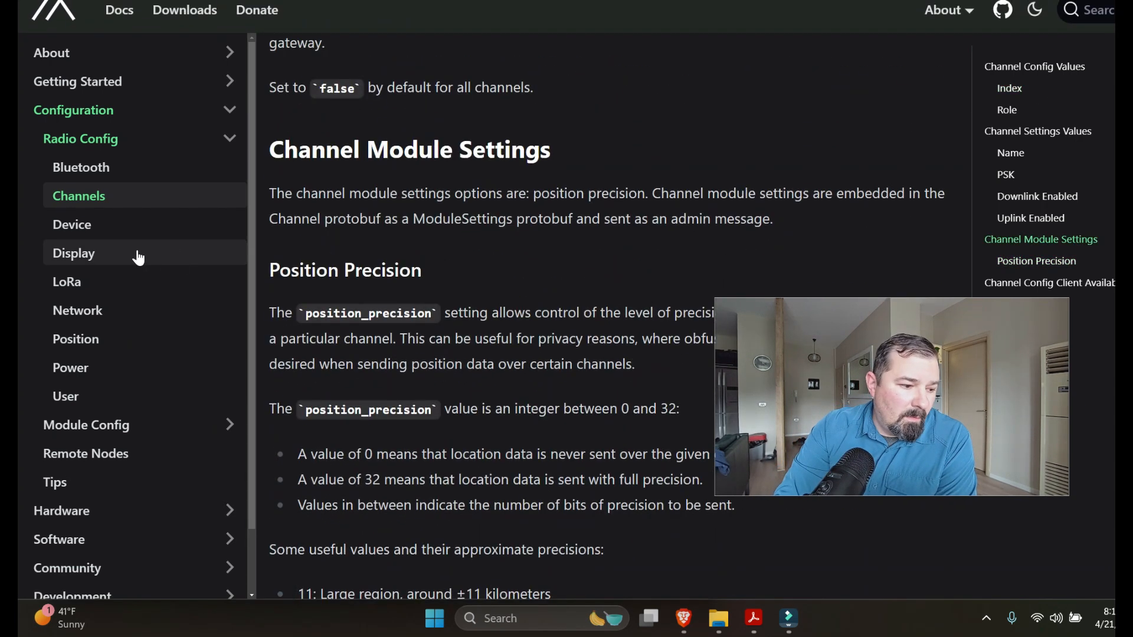
Open the Device page and scroll its Roles table down through Repeater, Router and Router Client.
{"action": "left_click", "coordinate": [72, 224]}
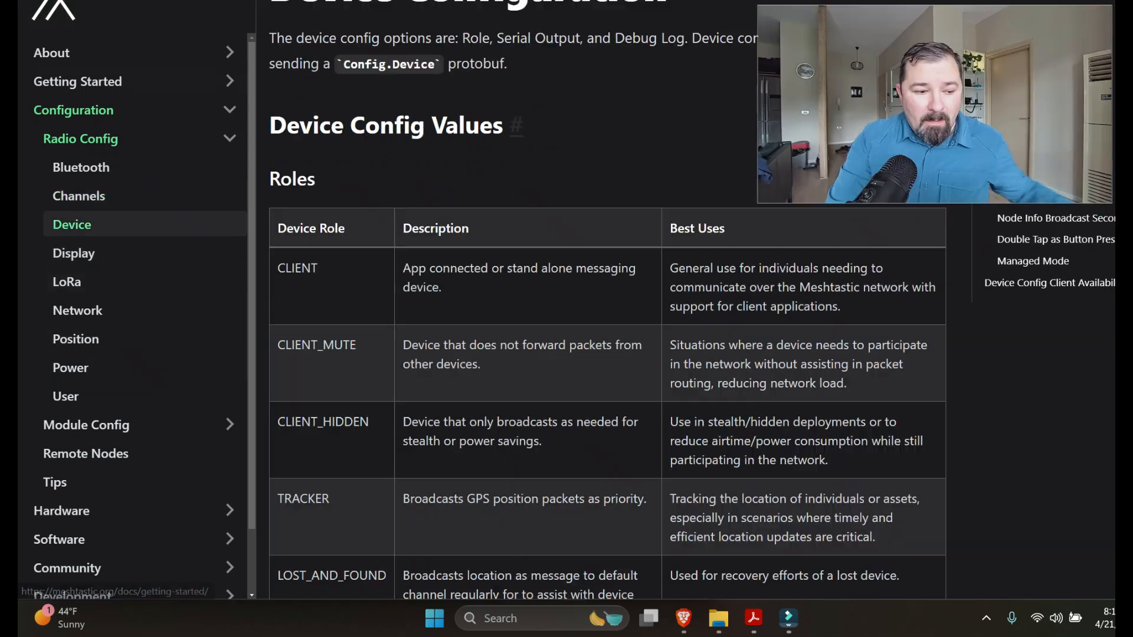
{"action": "scroll", "scroll_direction": "down", "scroll_amount": 3}
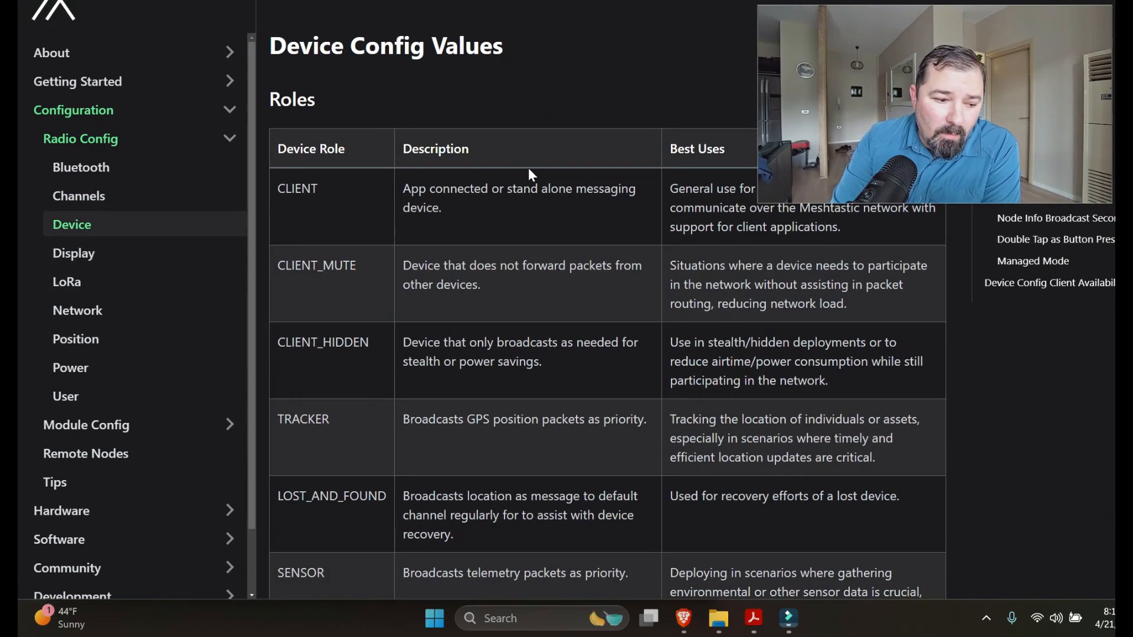
{"action": "scroll", "scroll_direction": "down", "scroll_amount": 3}
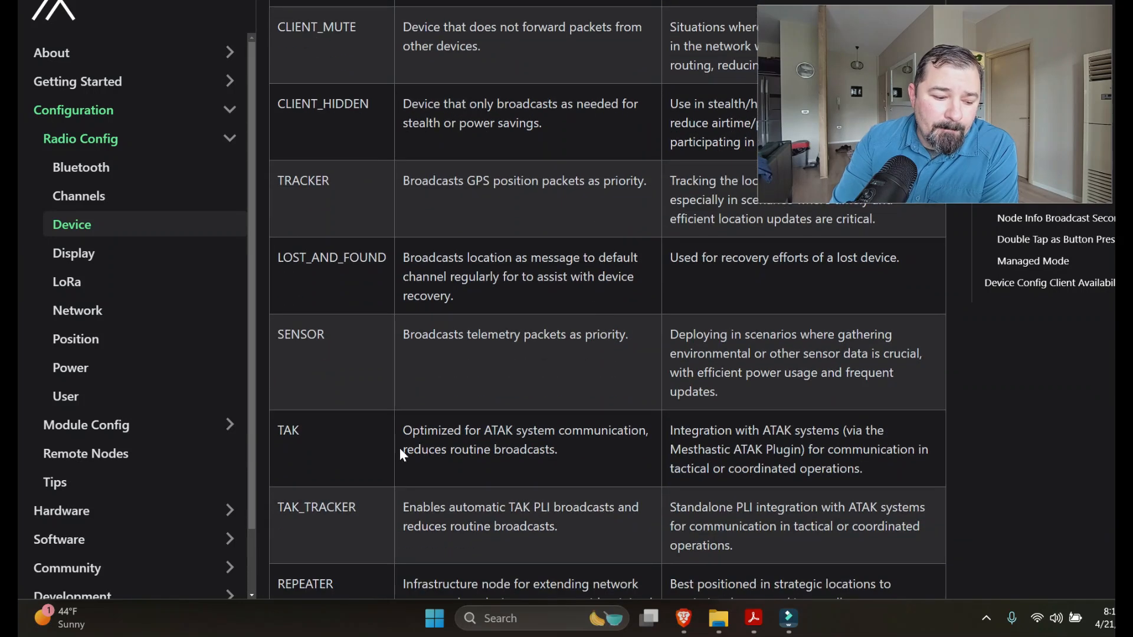
{"action": "scroll", "scroll_direction": "down", "scroll_amount": 3}
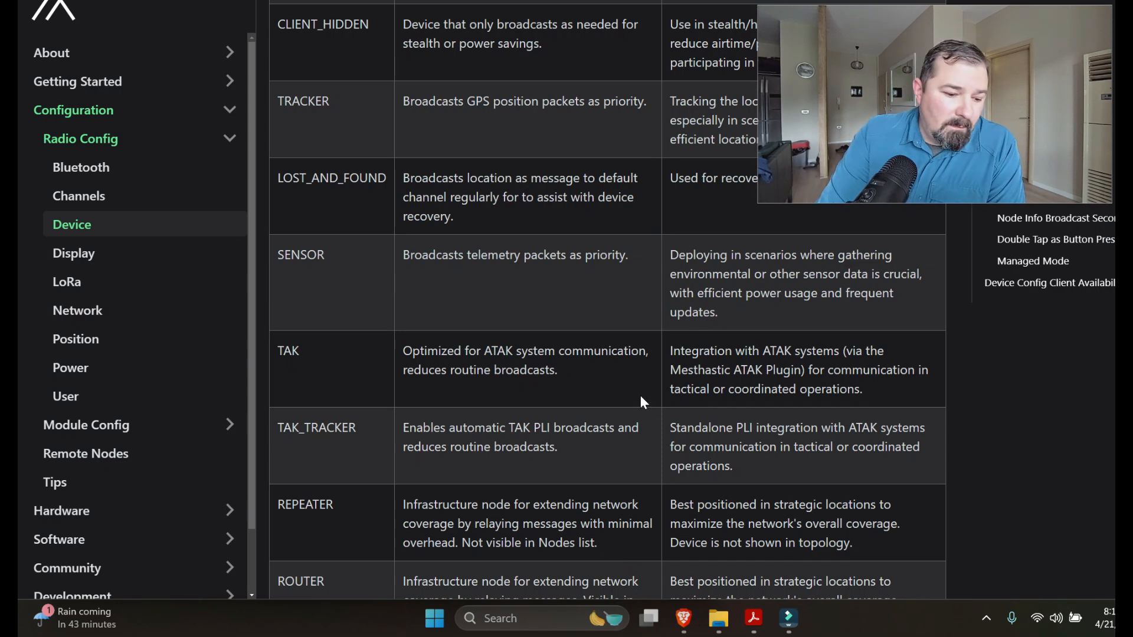
{"action": "scroll", "scroll_direction": "down", "scroll_amount": 3}
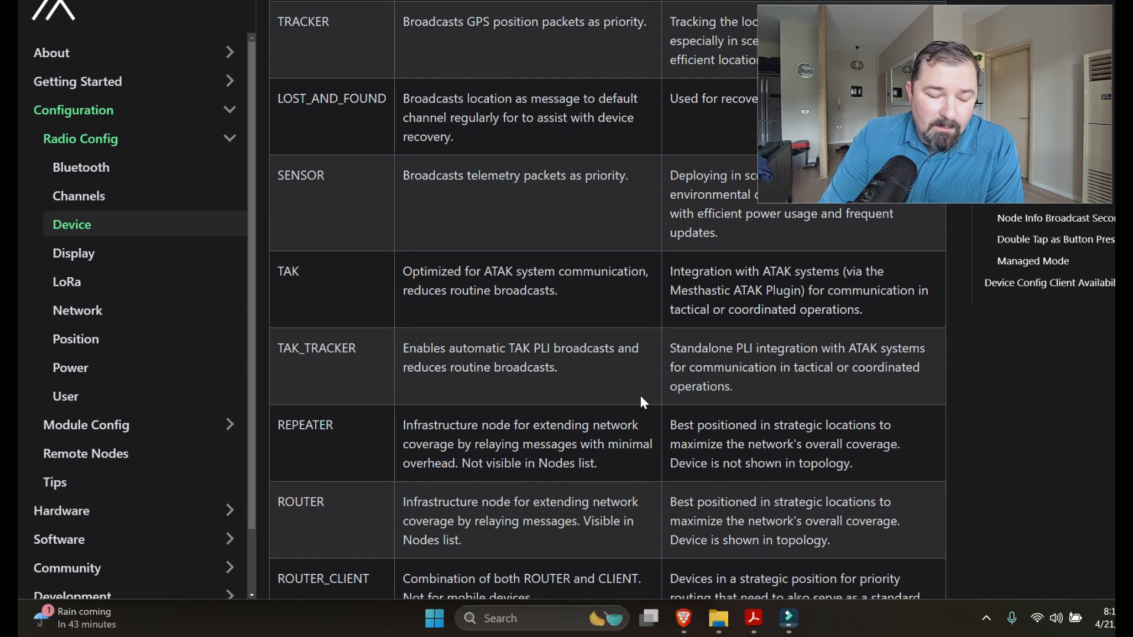